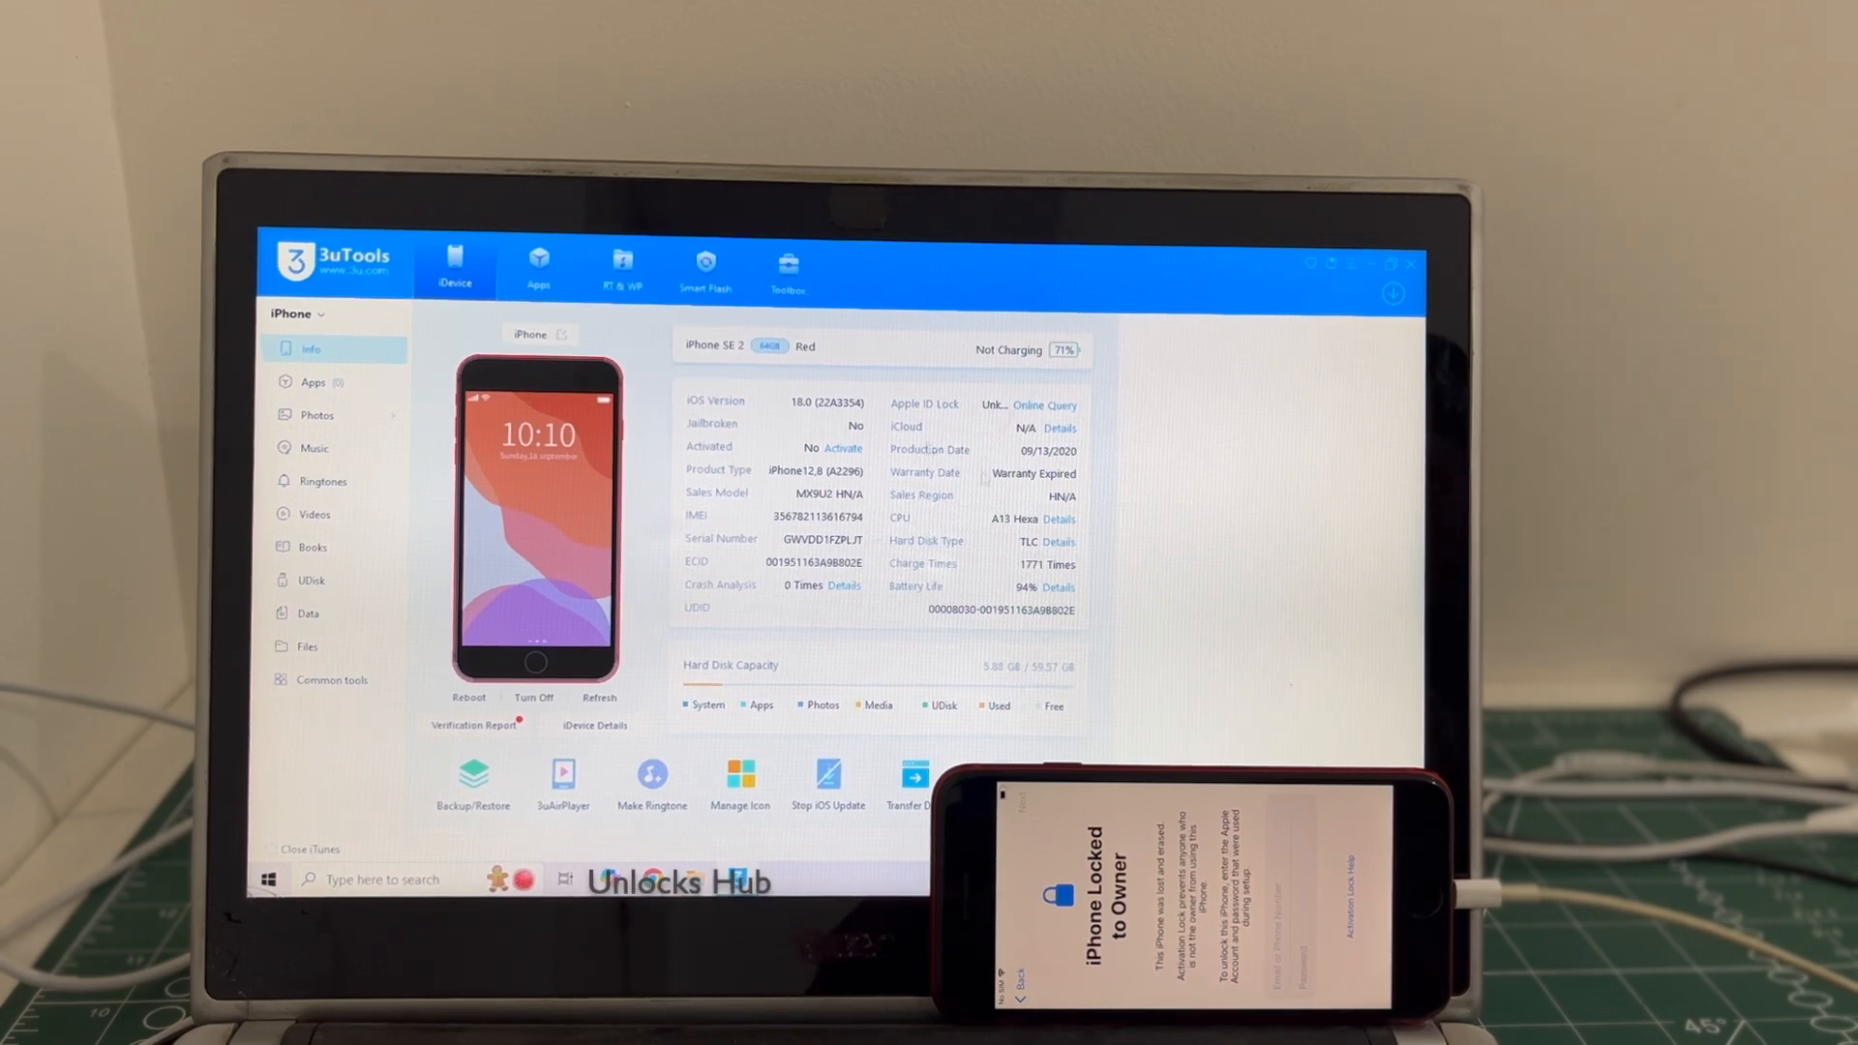
Switch to Smart Flash and choose the Easy Flash mode for the connected iPhone SE 2
{"action": "left_click", "coordinate": [704, 265]}
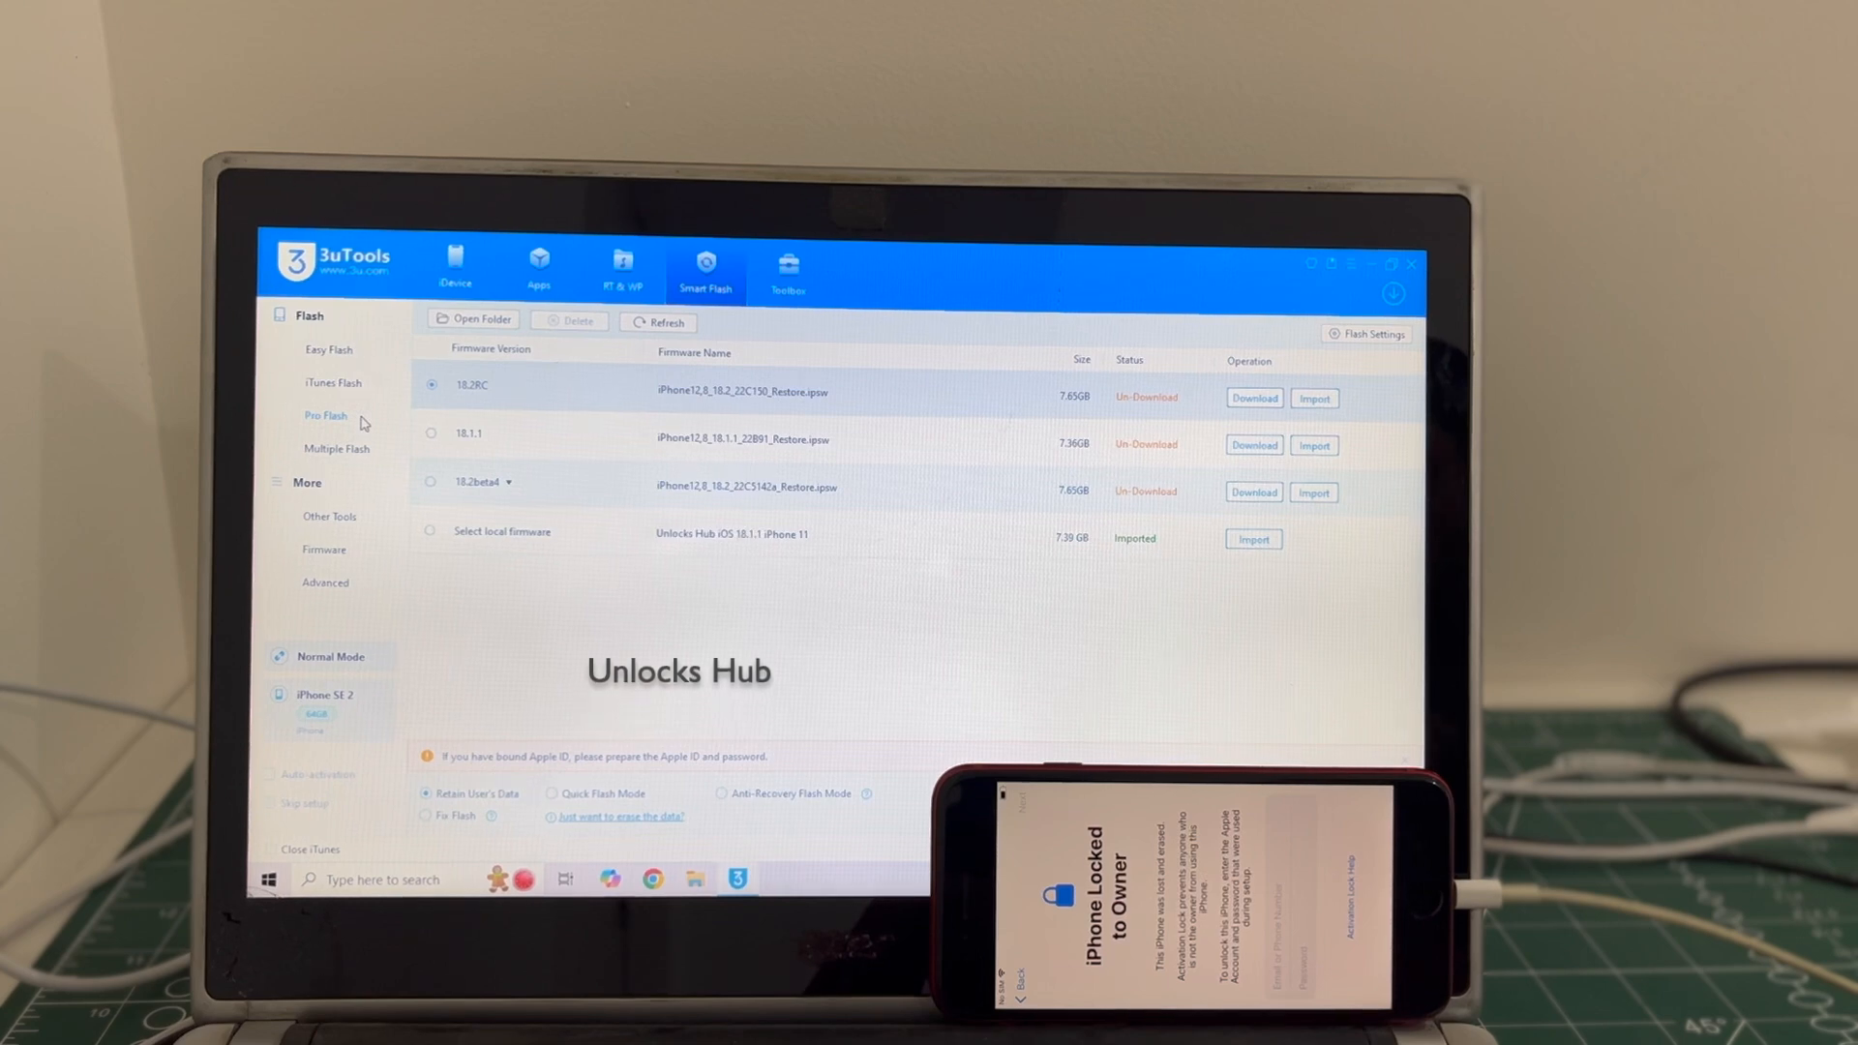
{"action": "left_click", "coordinate": [325, 416]}
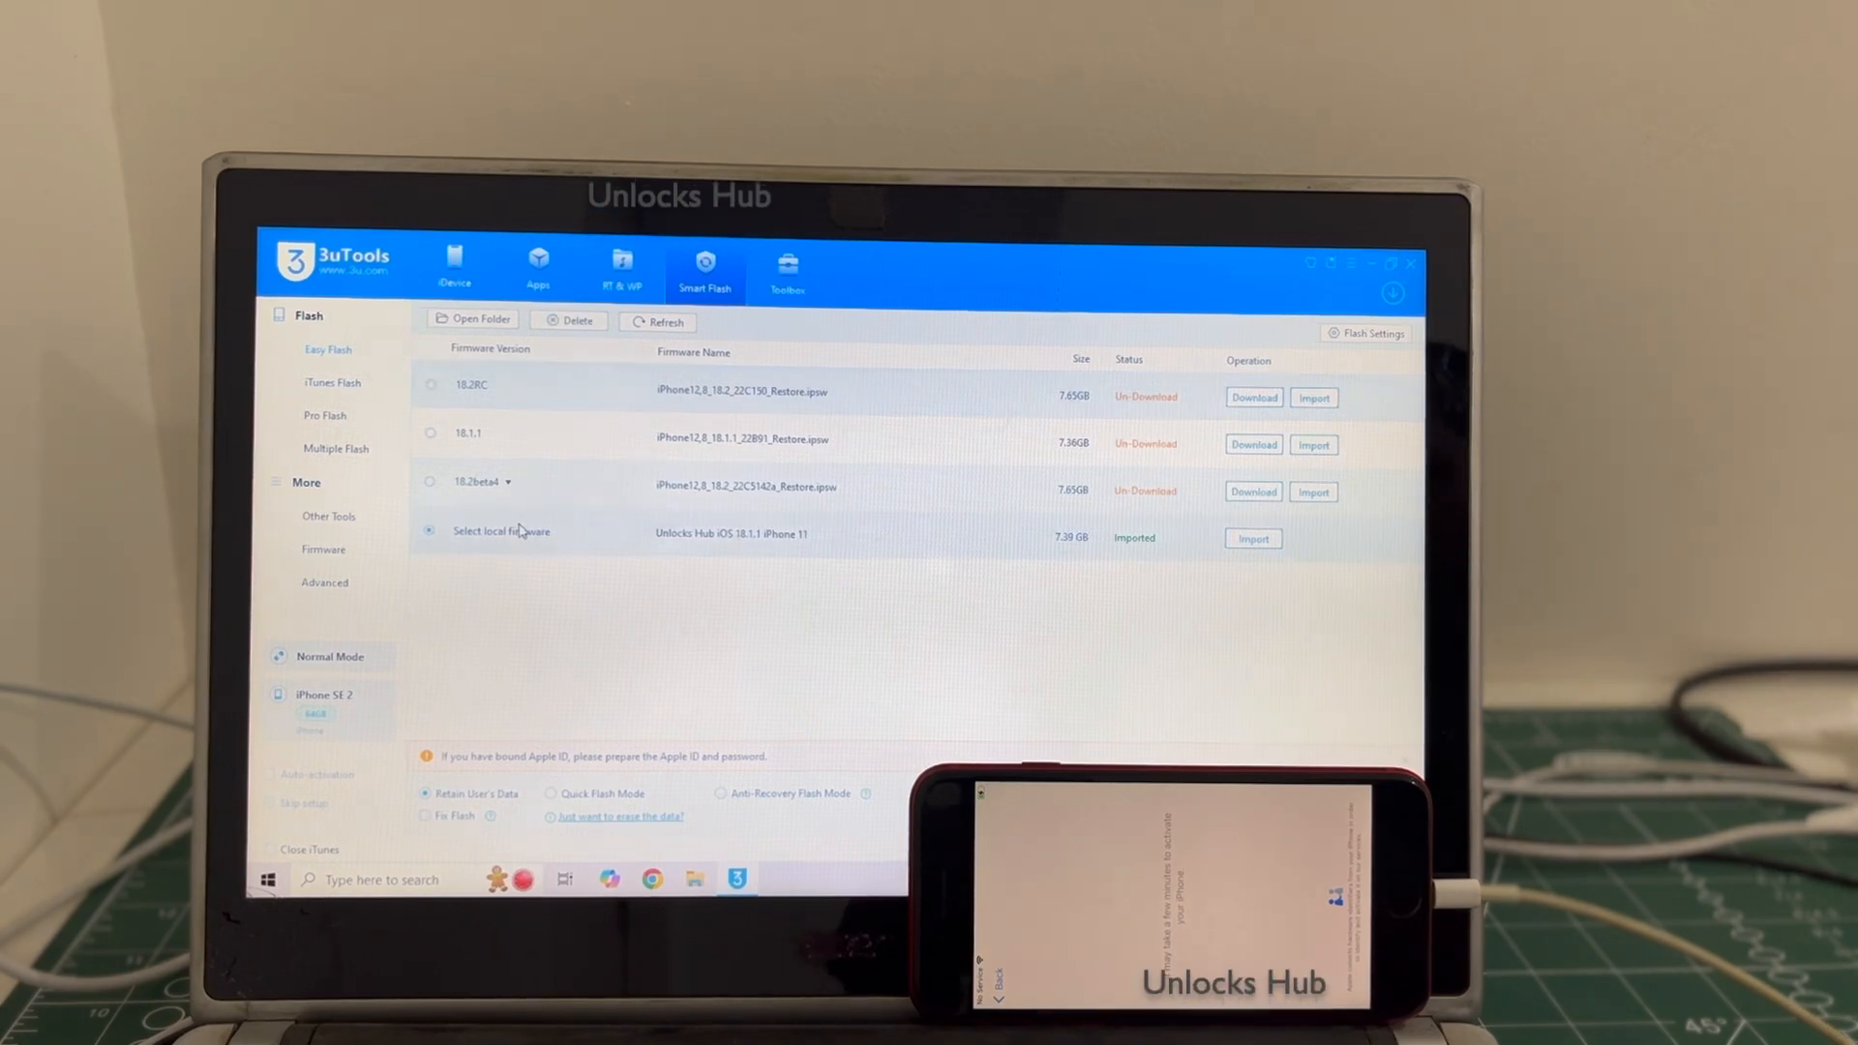
Import the iPhone SE 2020 iOS 18.1.1 IPSW file as the local firmware to flash
{"action": "left_click", "coordinate": [1253, 540]}
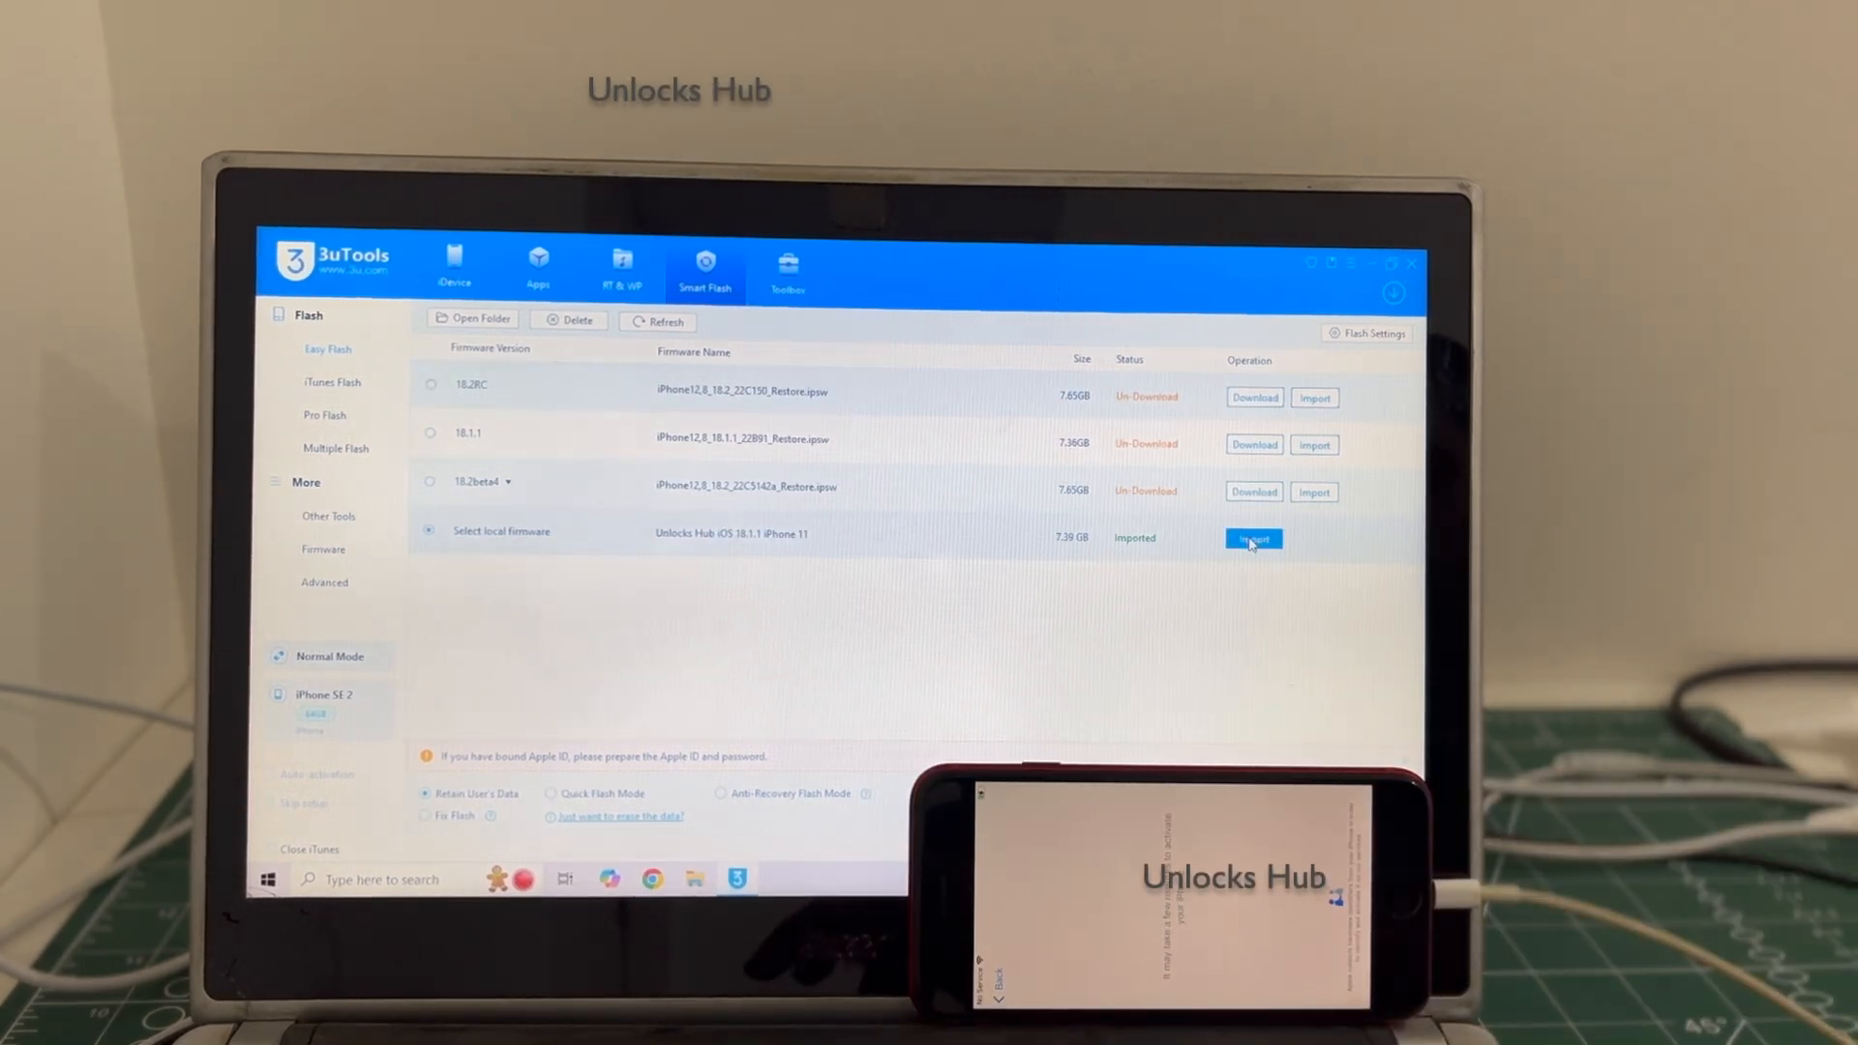
{"action": "left_click", "coordinate": [1252, 541]}
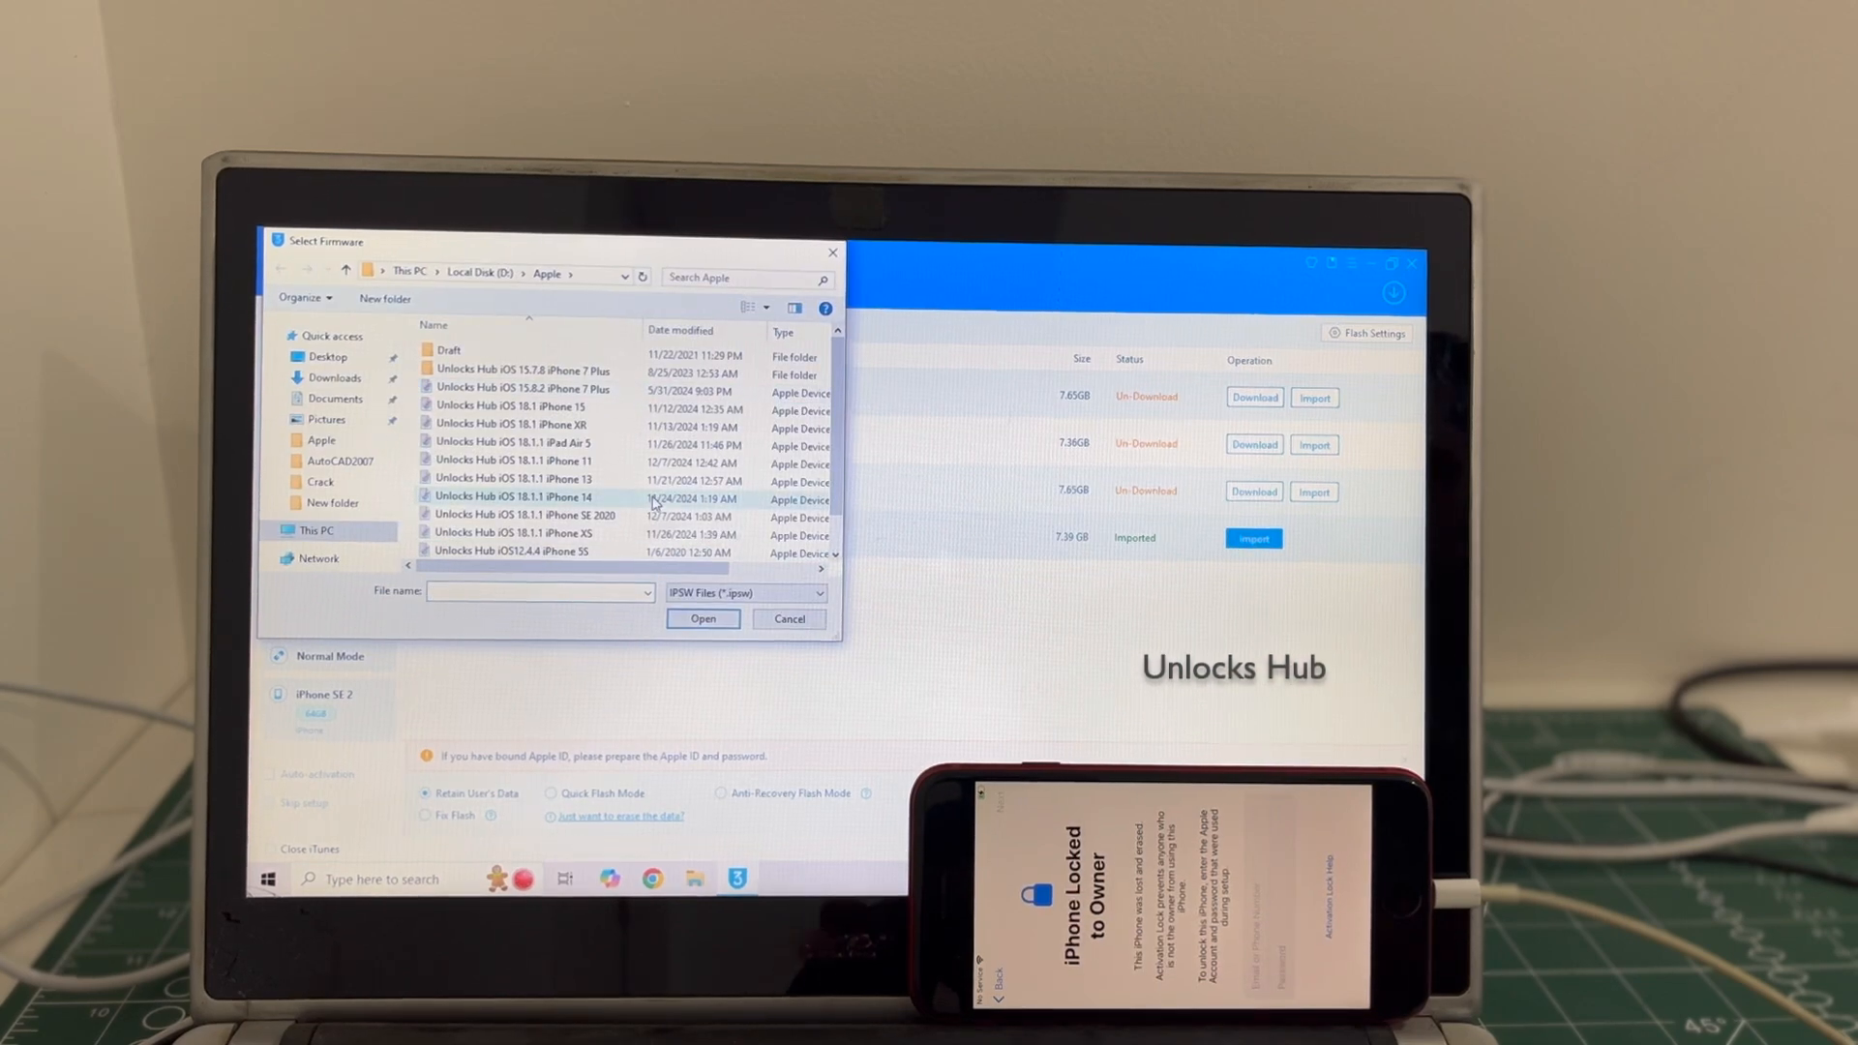
{"action": "left_click", "coordinate": [524, 481]}
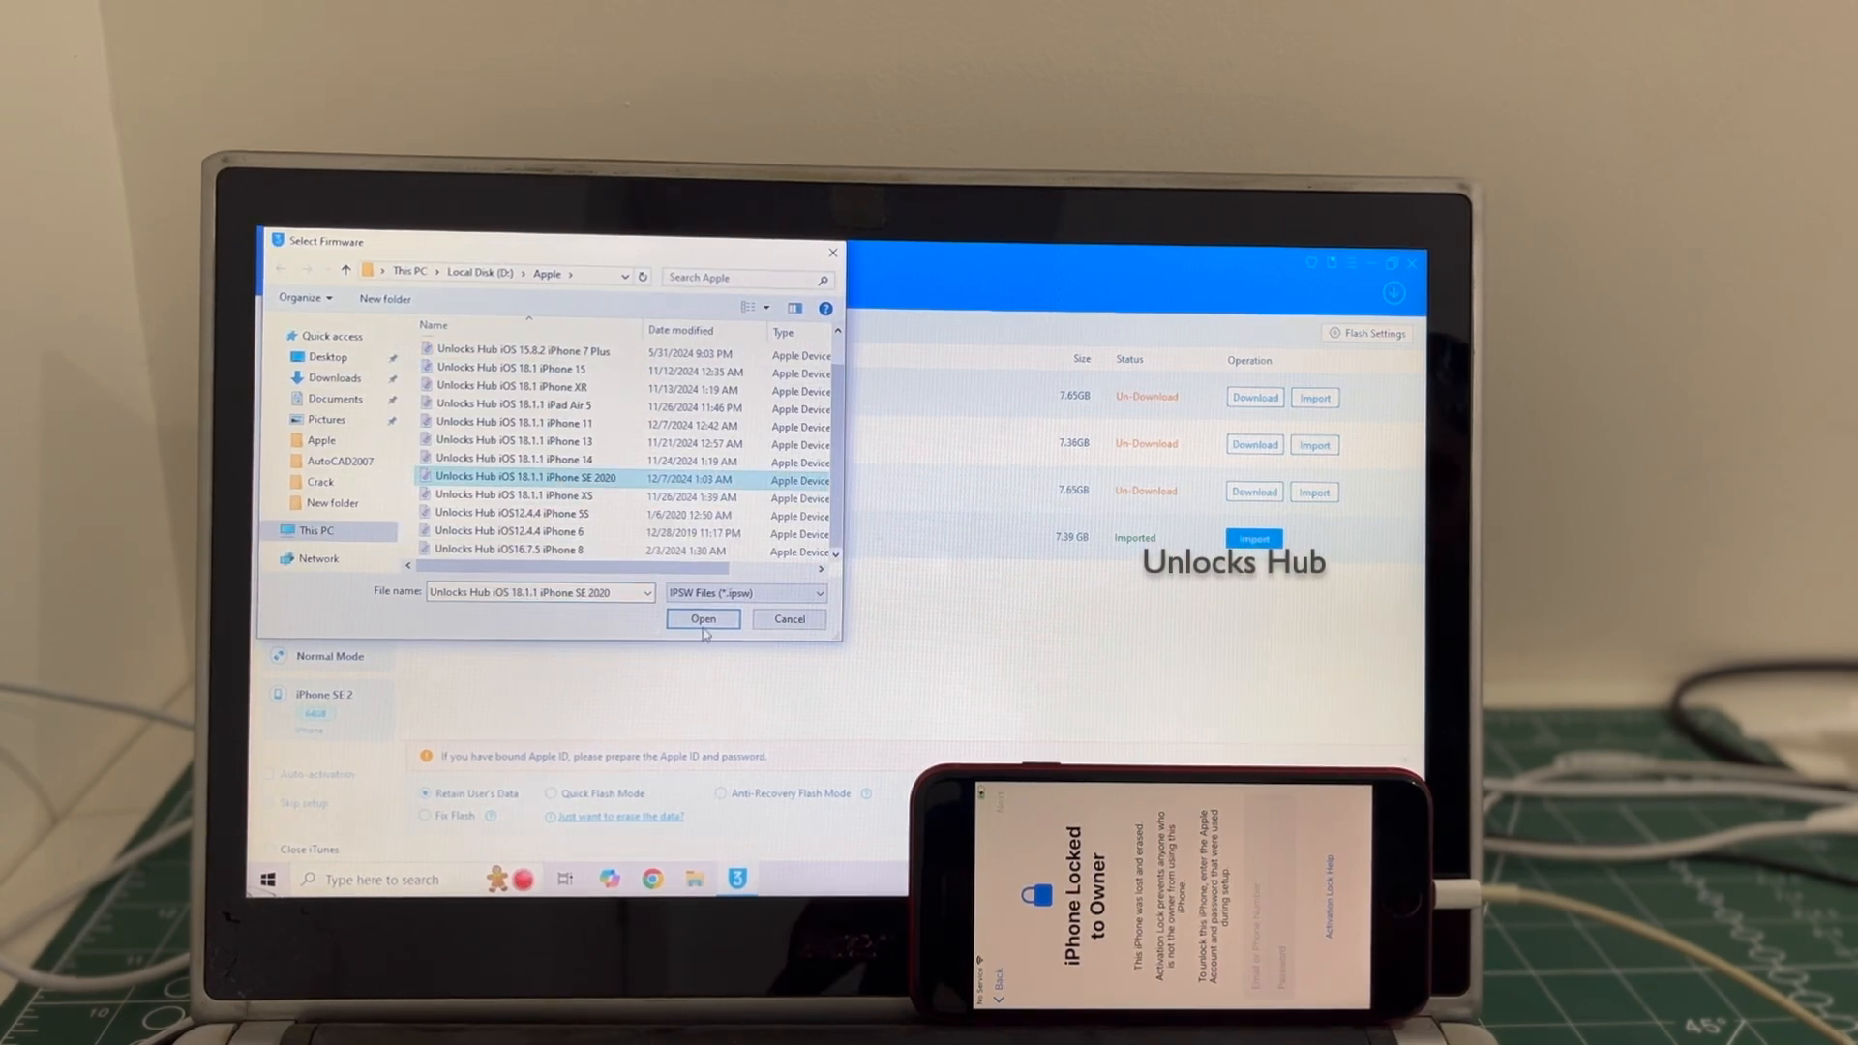
{"action": "left_click", "coordinate": [700, 619]}
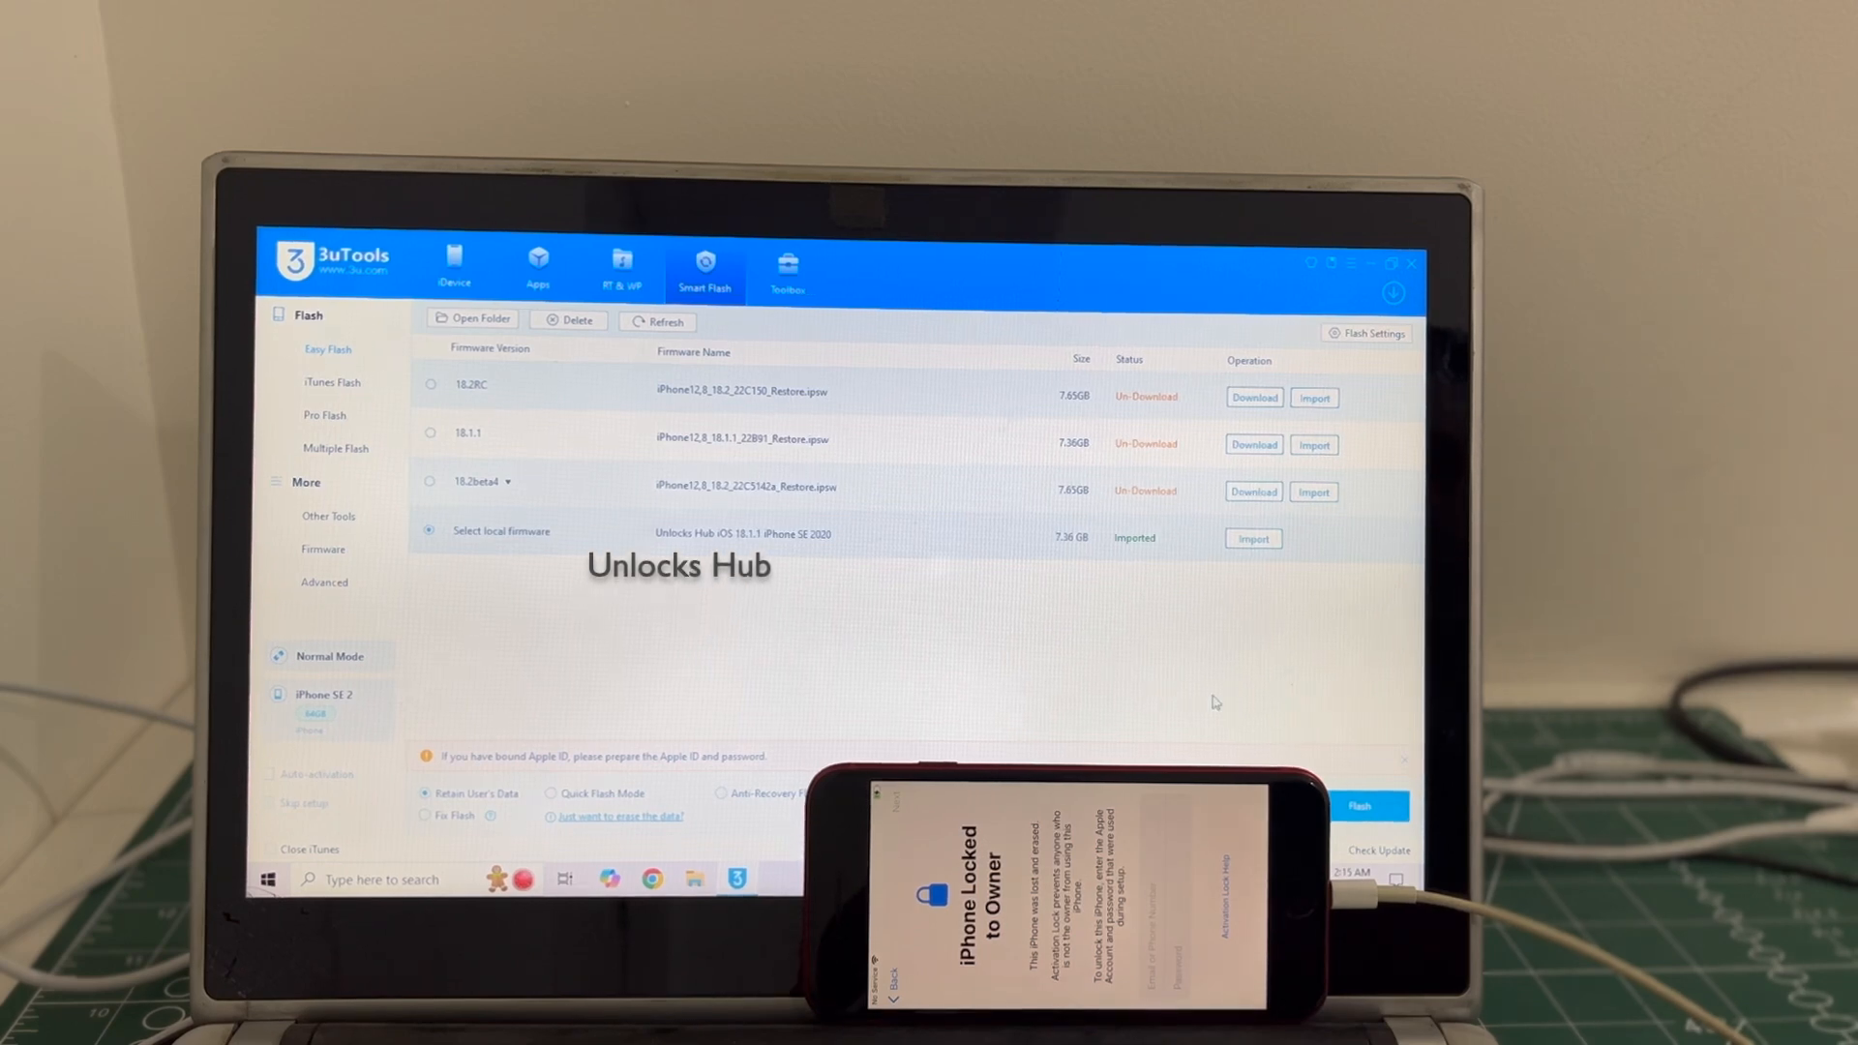
Start the retain-data flash and confirm it in the Easy Flash Reminder dialog
{"action": "left_click", "coordinate": [1361, 806]}
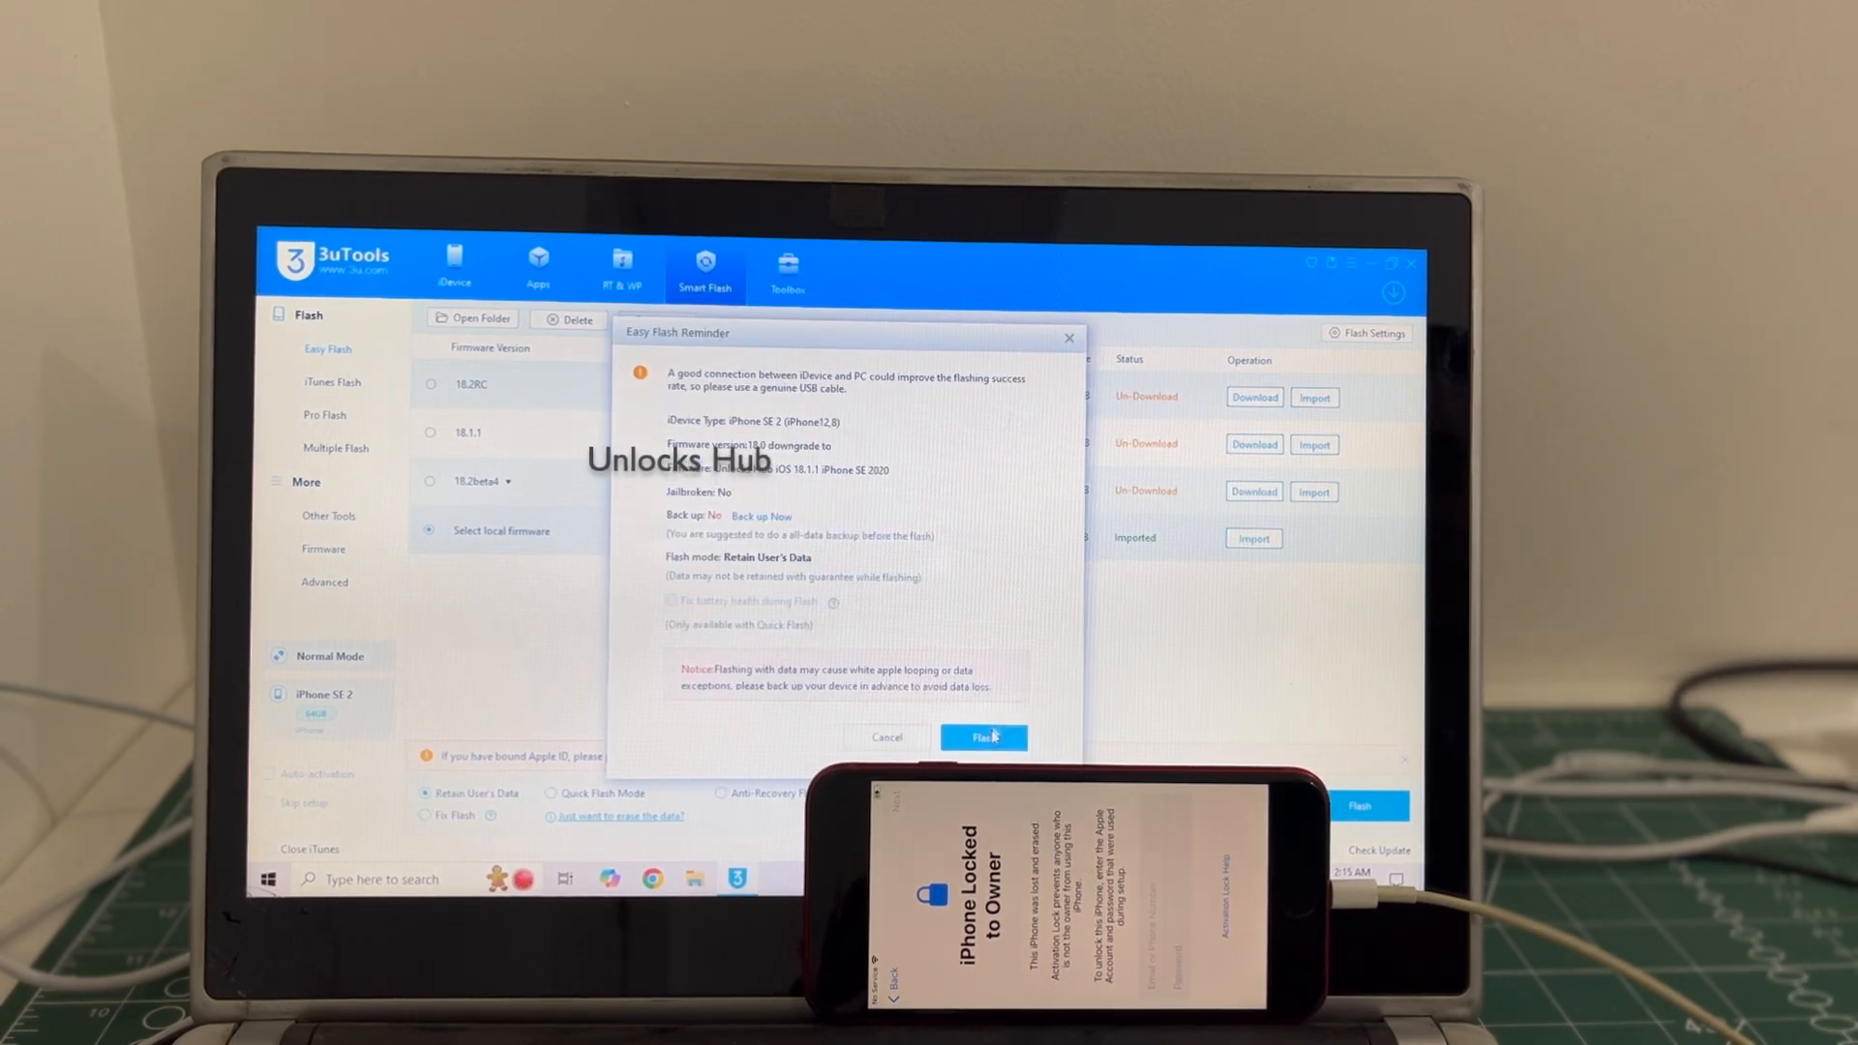
{"action": "left_click", "coordinate": [983, 738]}
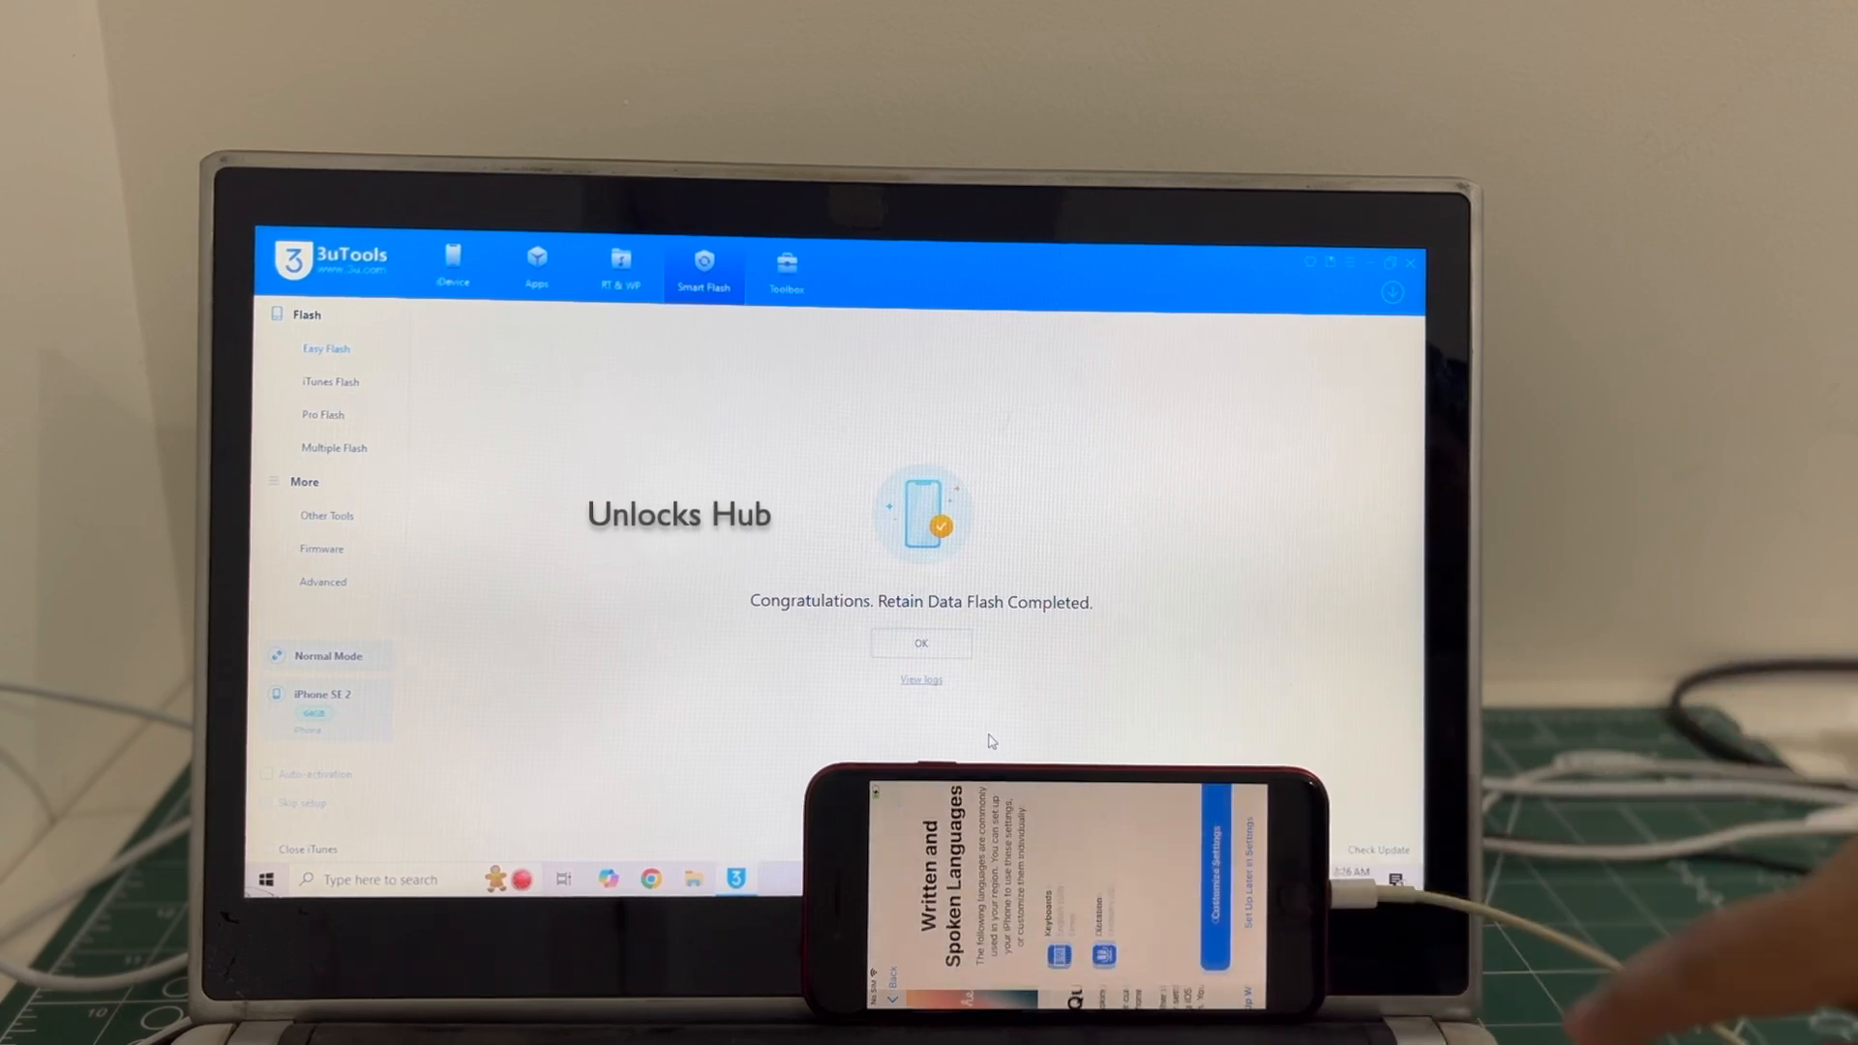
Dismiss the flash-completed notice once the iPhone reaches its setup screens
{"action": "left_click", "coordinate": [1208, 900]}
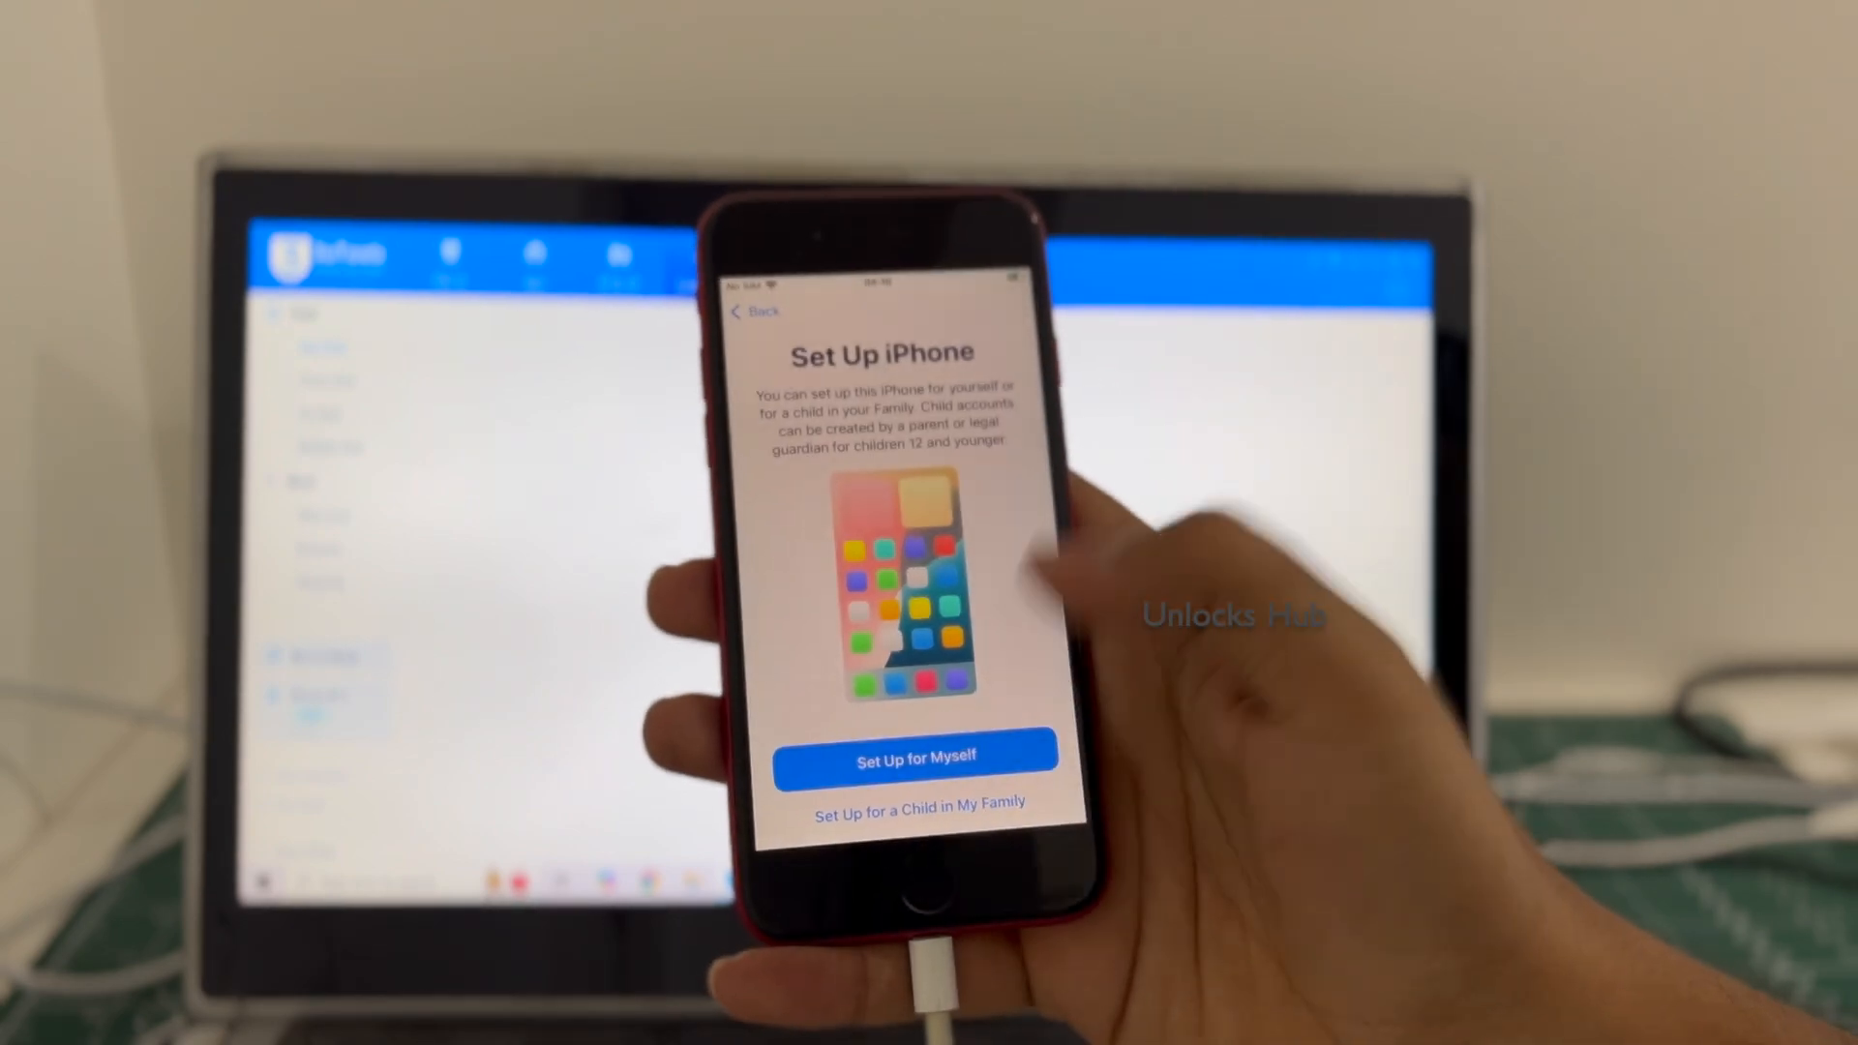
Set up for myself, skipping the passcode and declining an Apple Account sign-in
{"action": "left_click", "coordinate": [920, 800]}
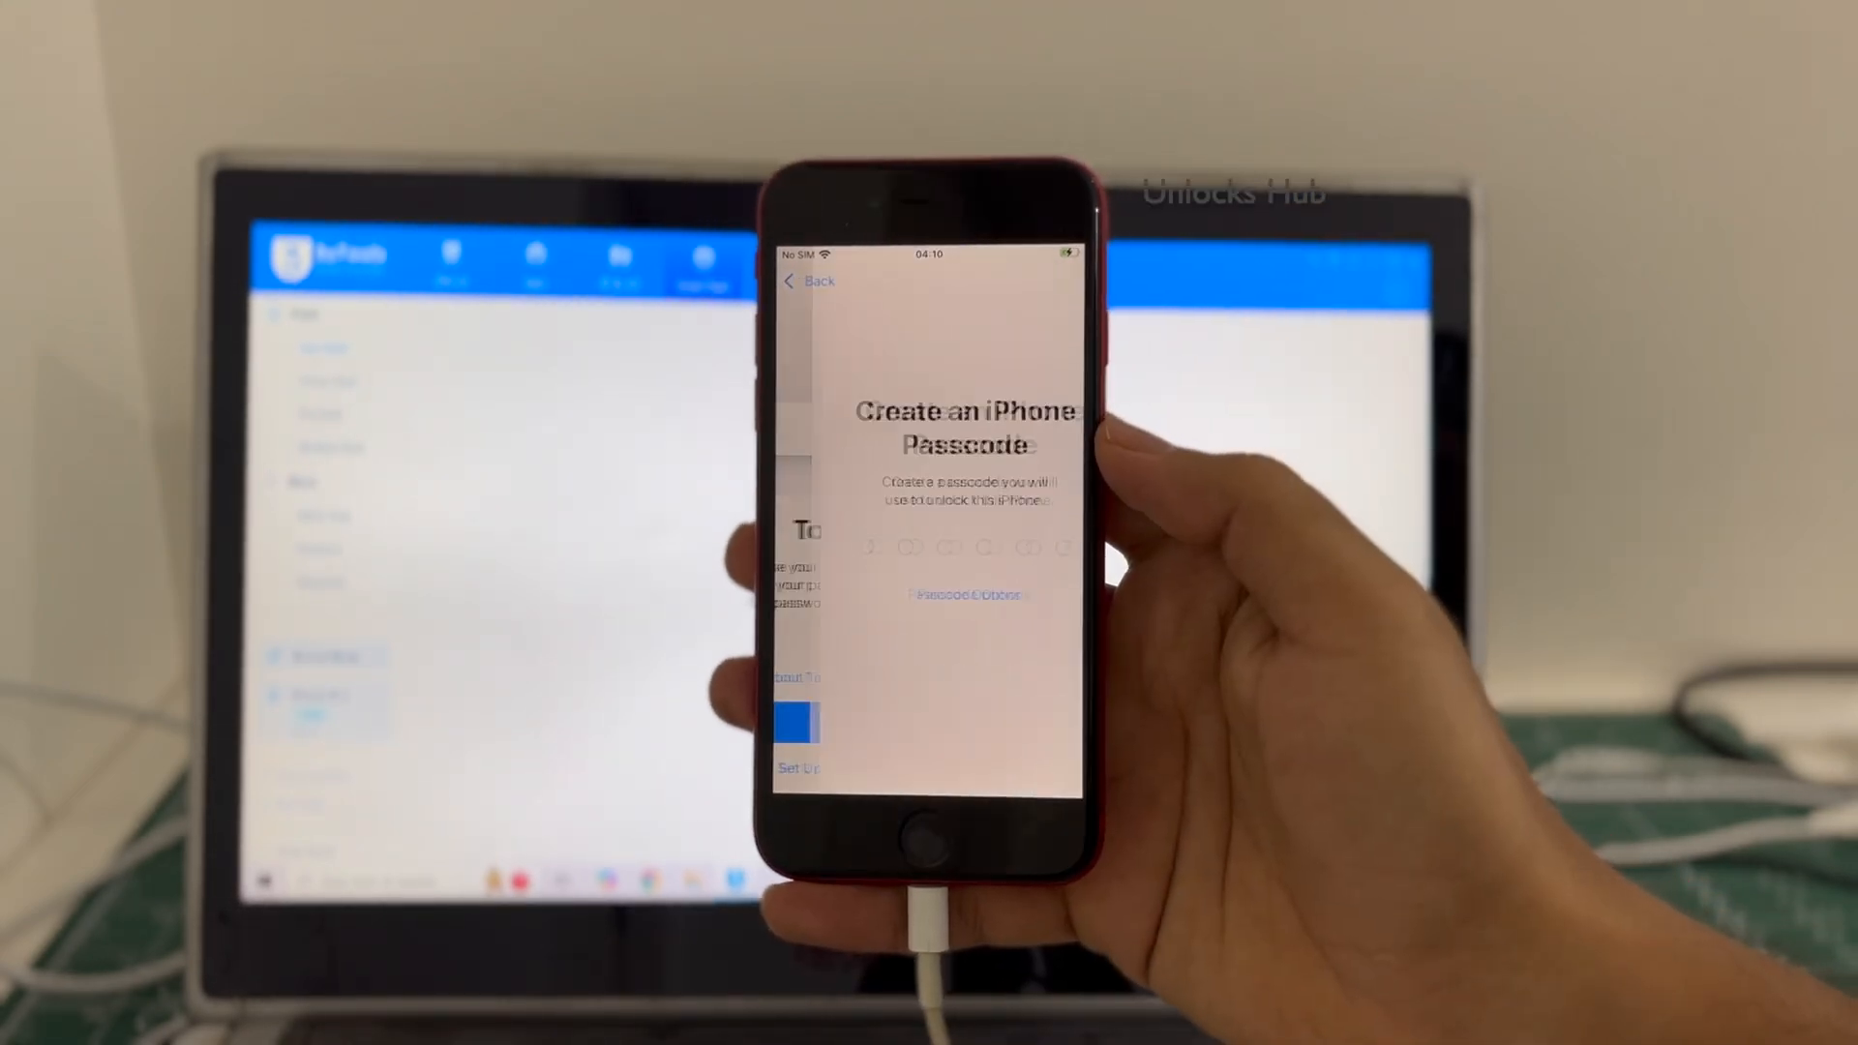
{"action": "left_click", "coordinate": [970, 594]}
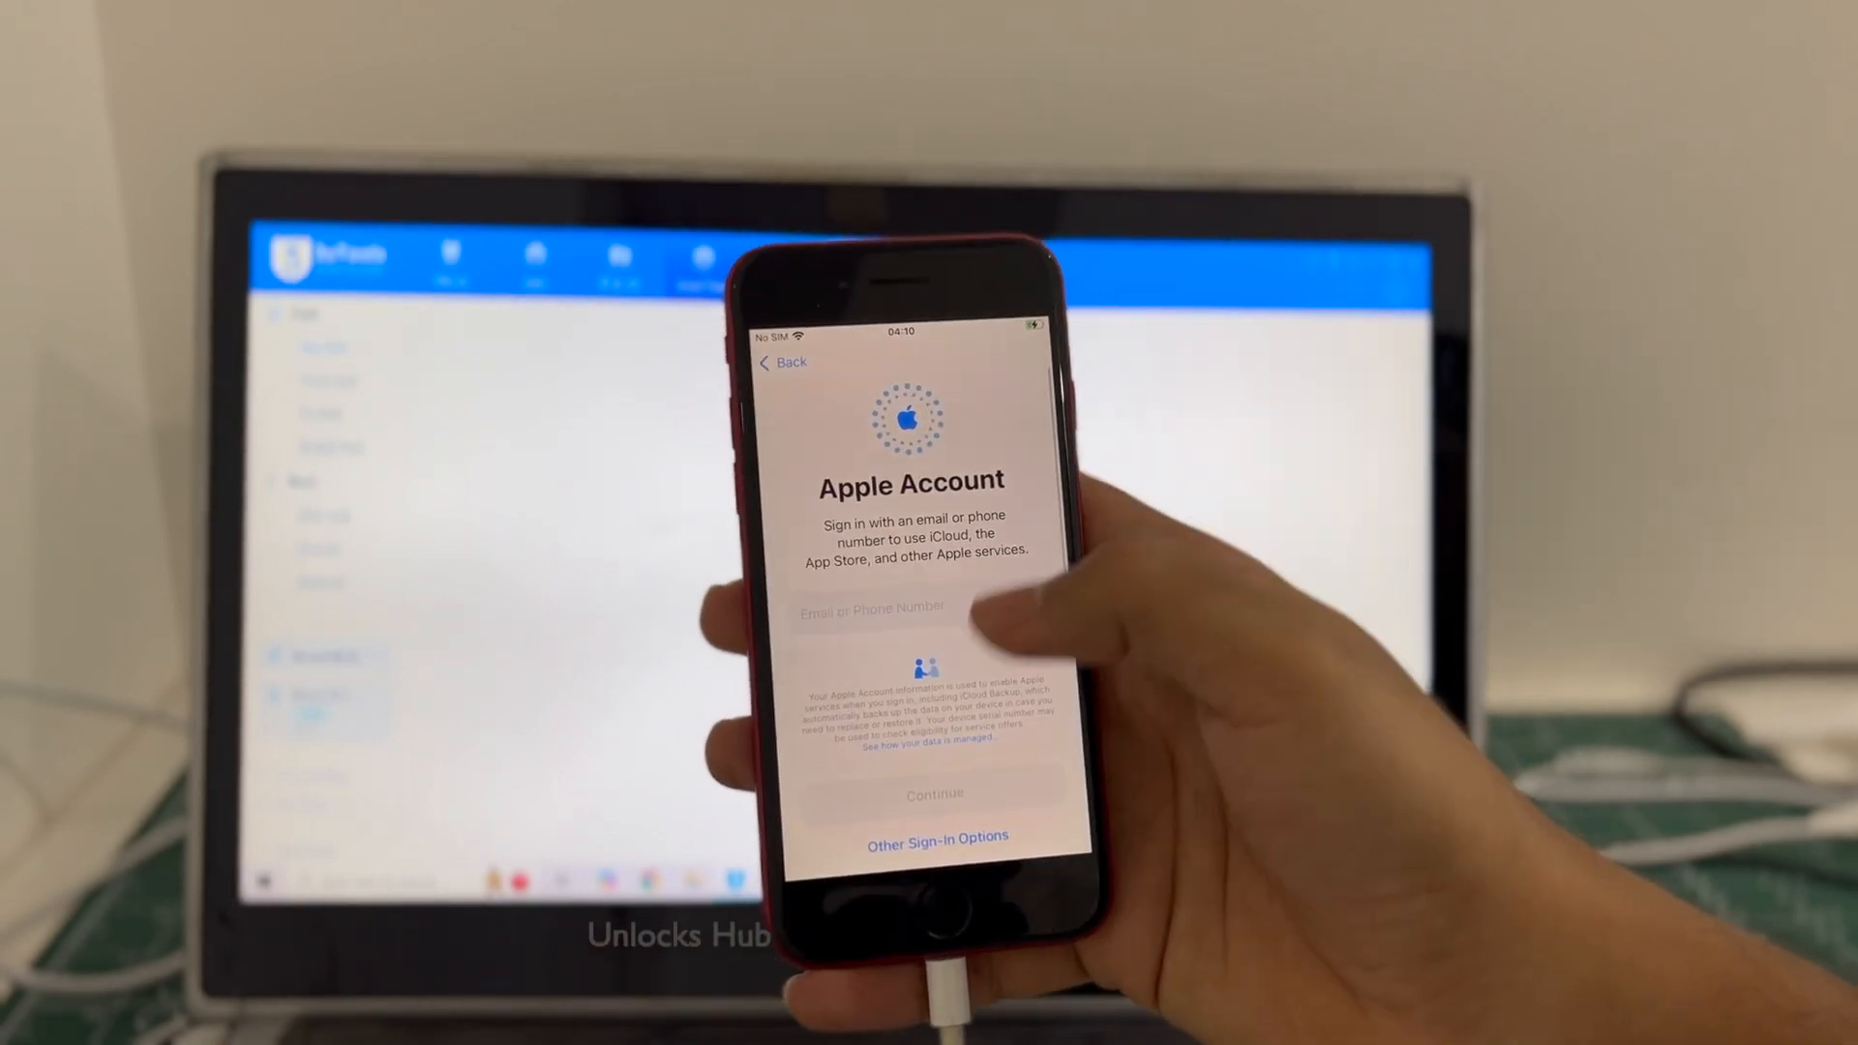
{"action": "left_click", "coordinate": [937, 837]}
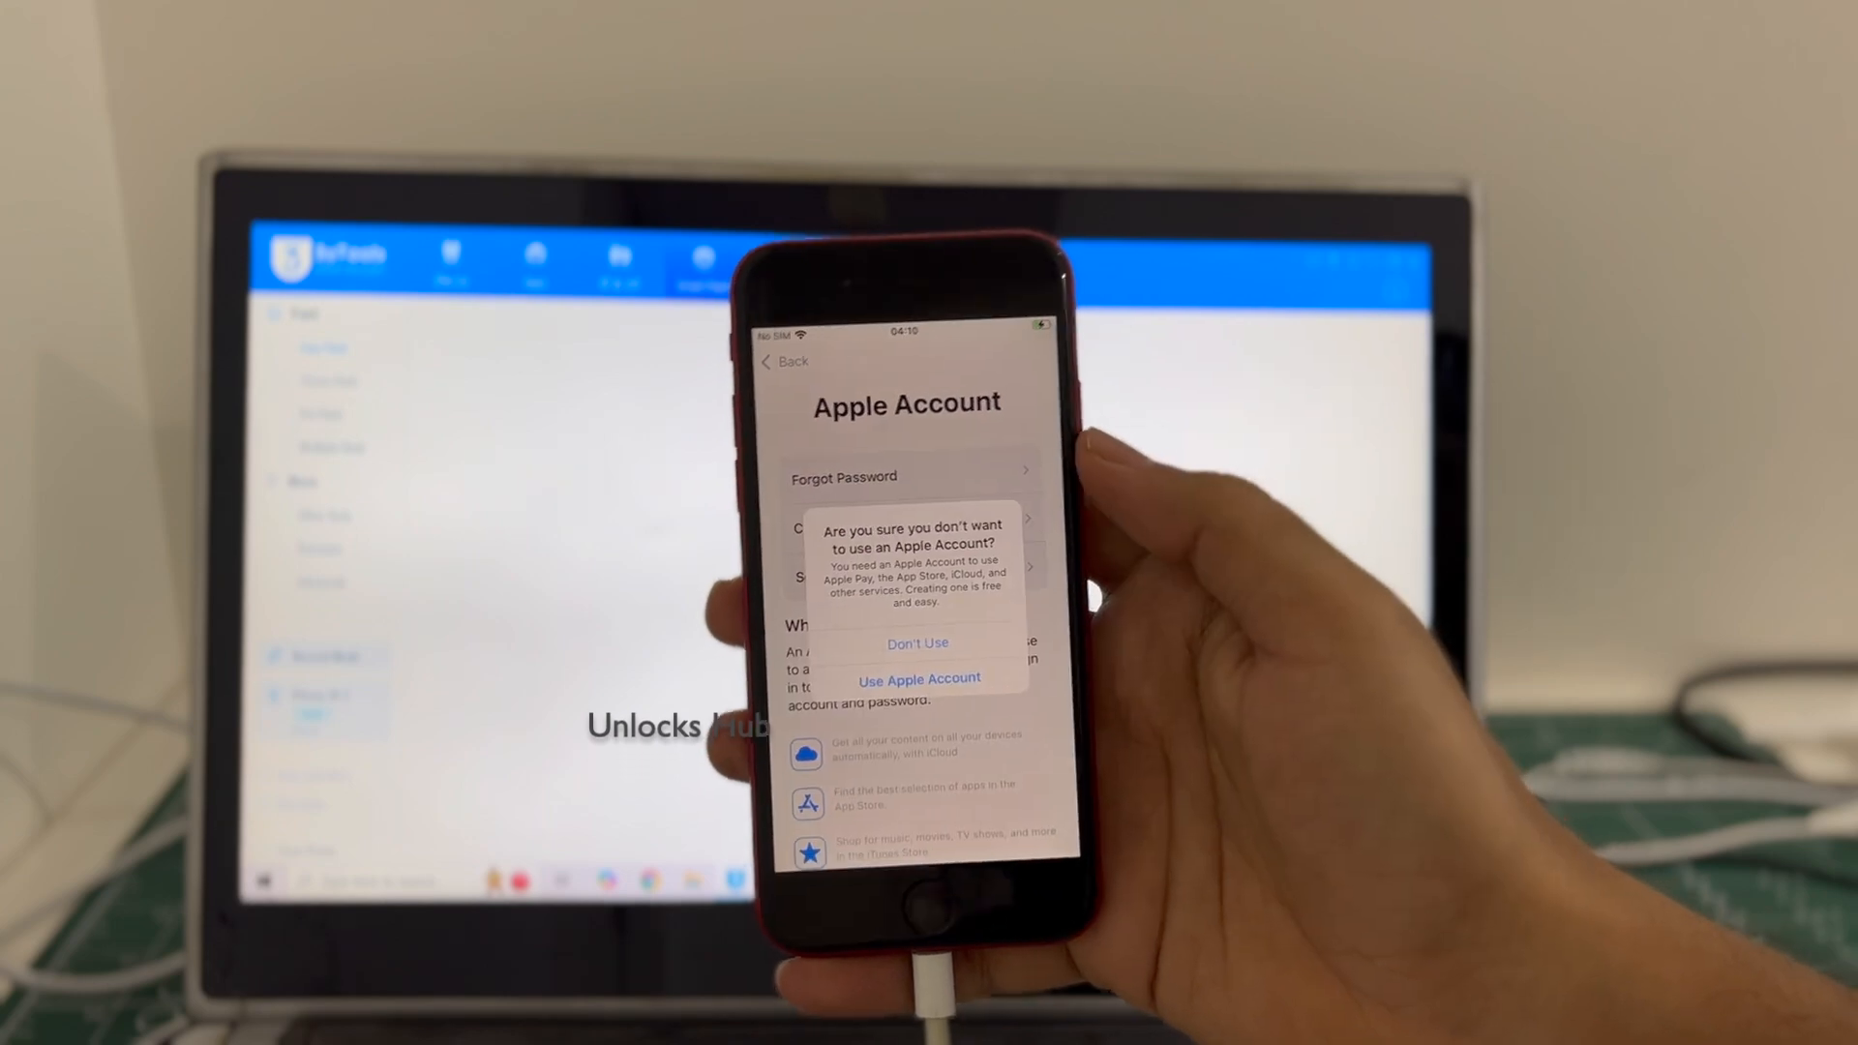
{"action": "left_click", "coordinate": [917, 643]}
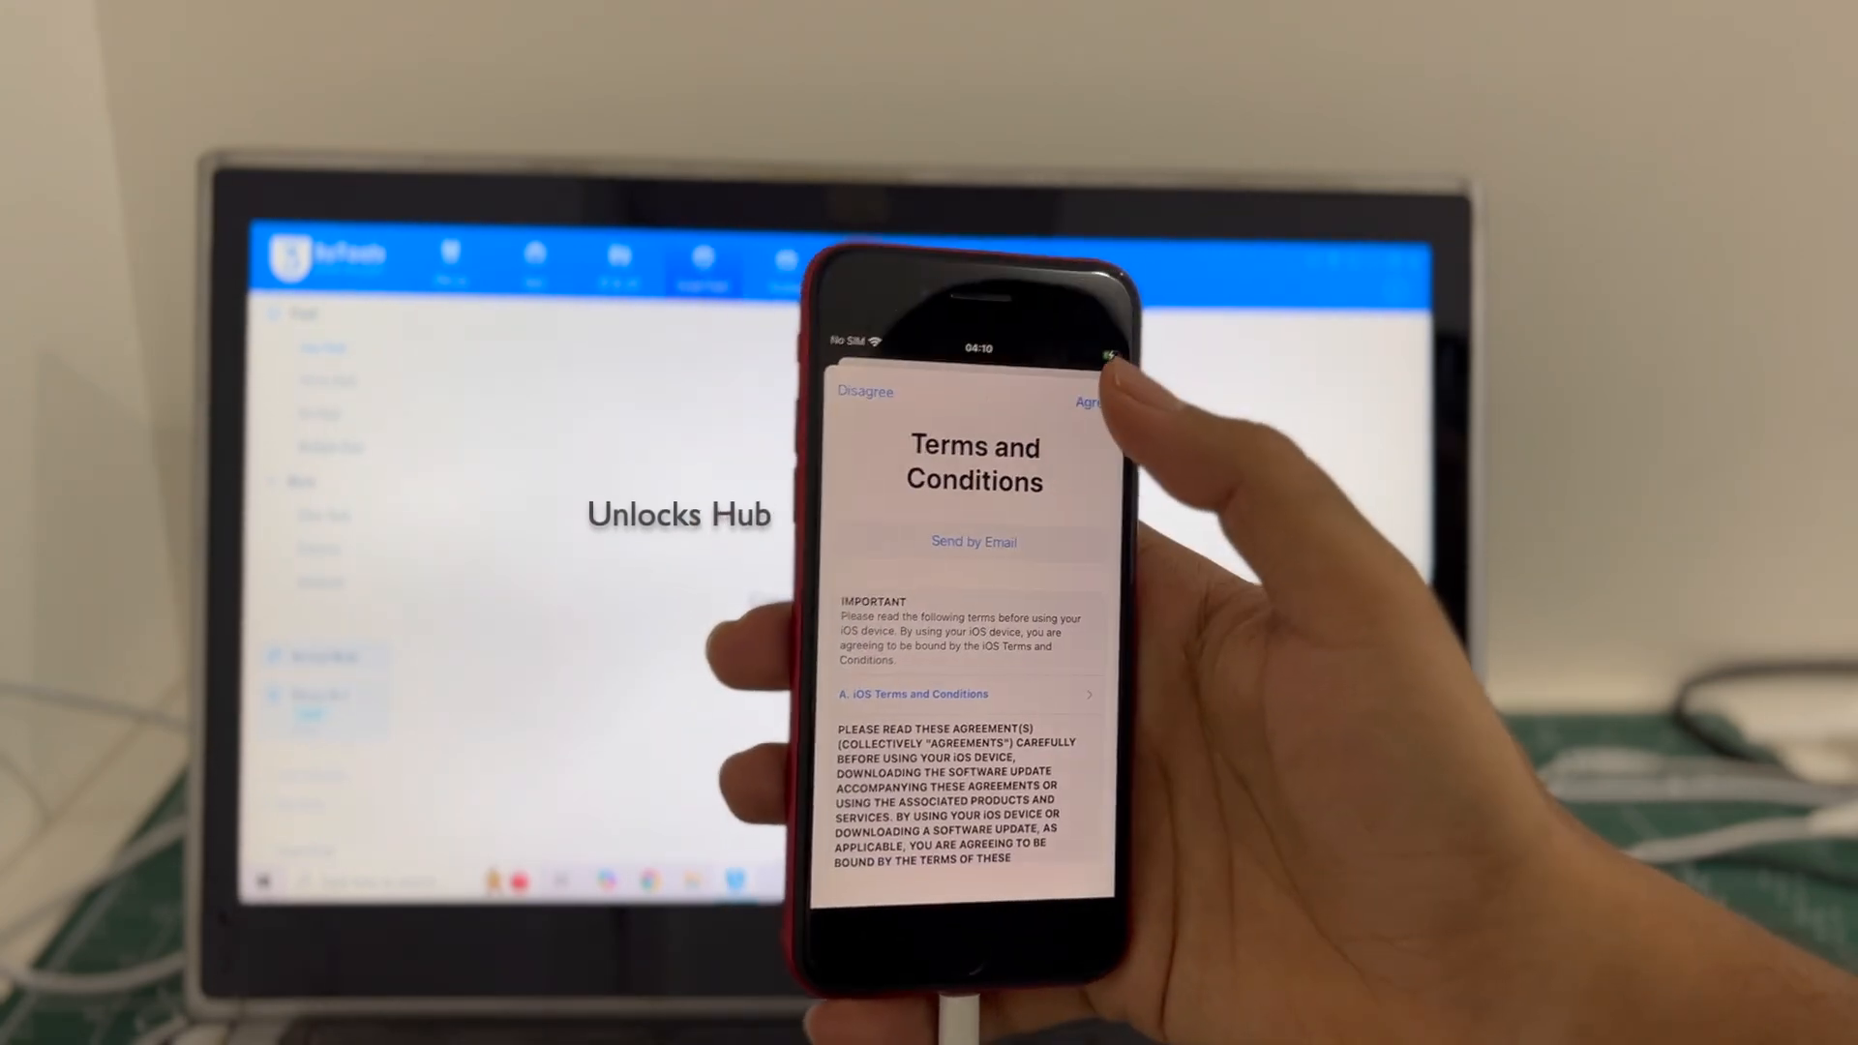
Agree to terms, accept automatic updates, pass Screen Time and keep Light appearance
{"action": "left_click", "coordinate": [1090, 402]}
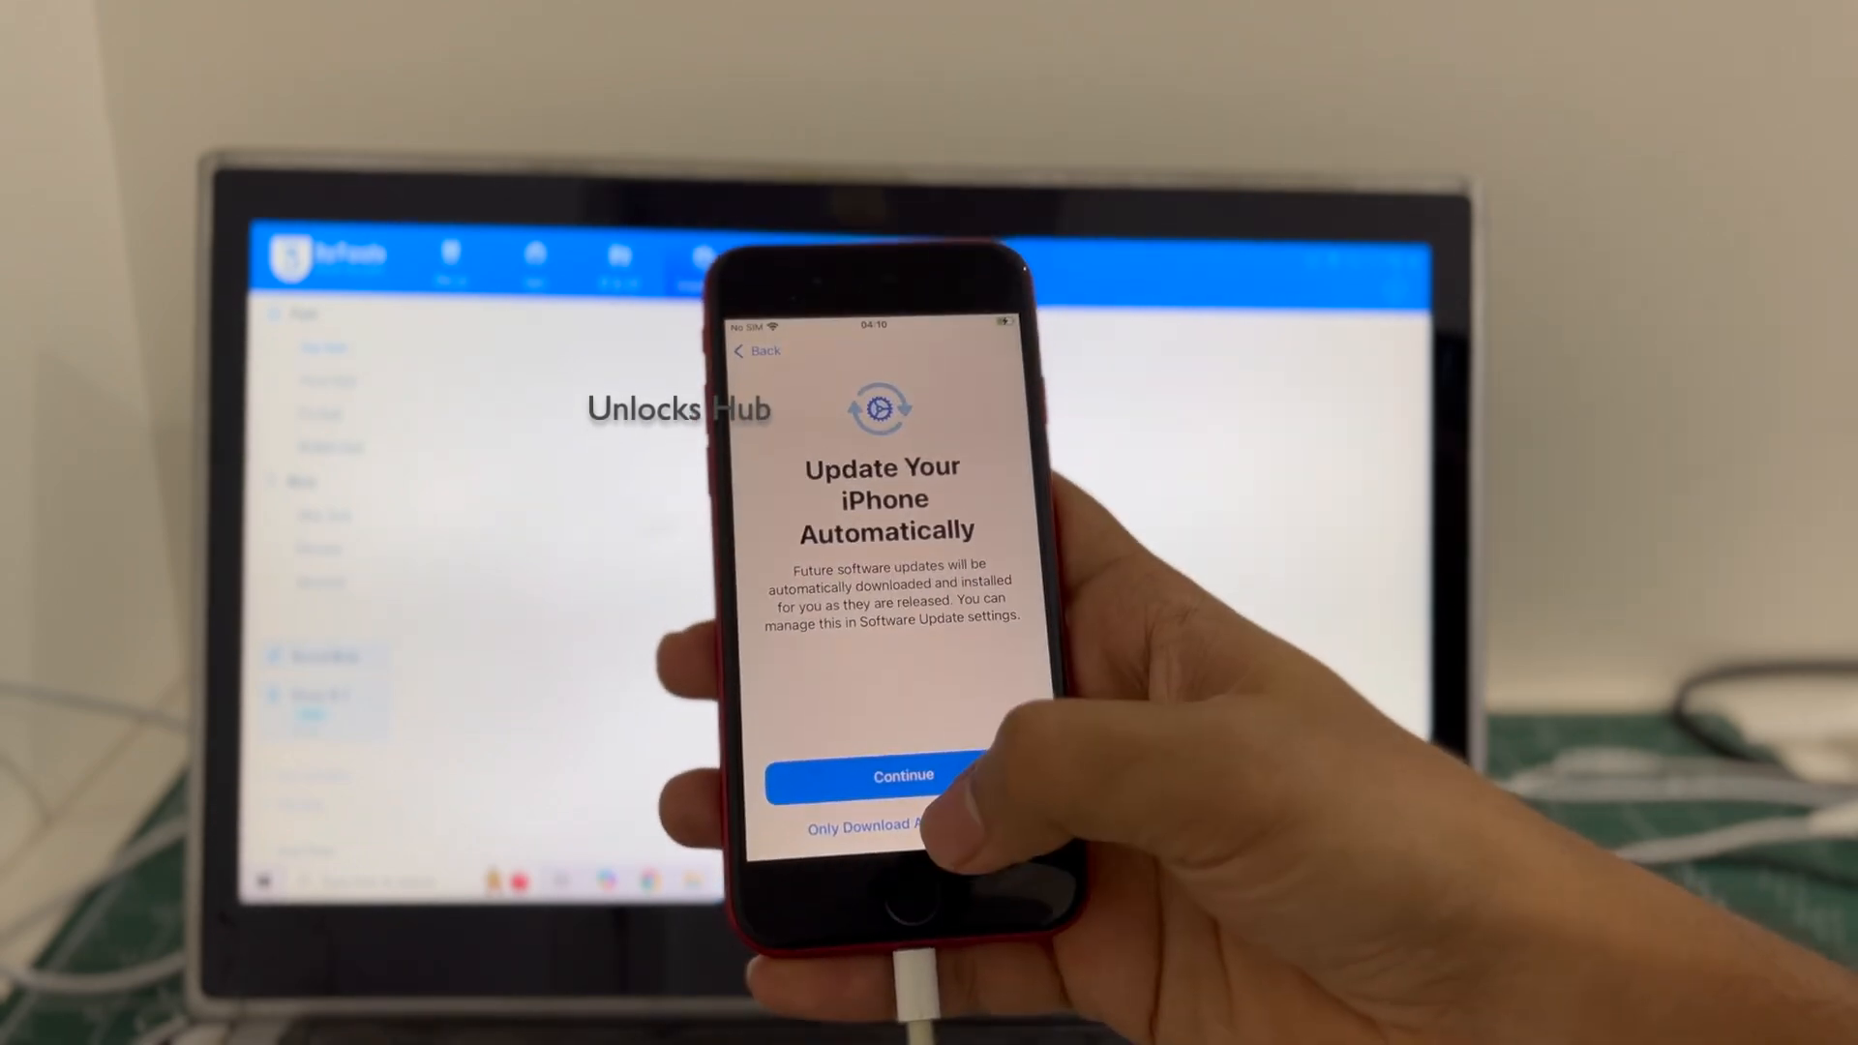
{"action": "left_click", "coordinate": [902, 775]}
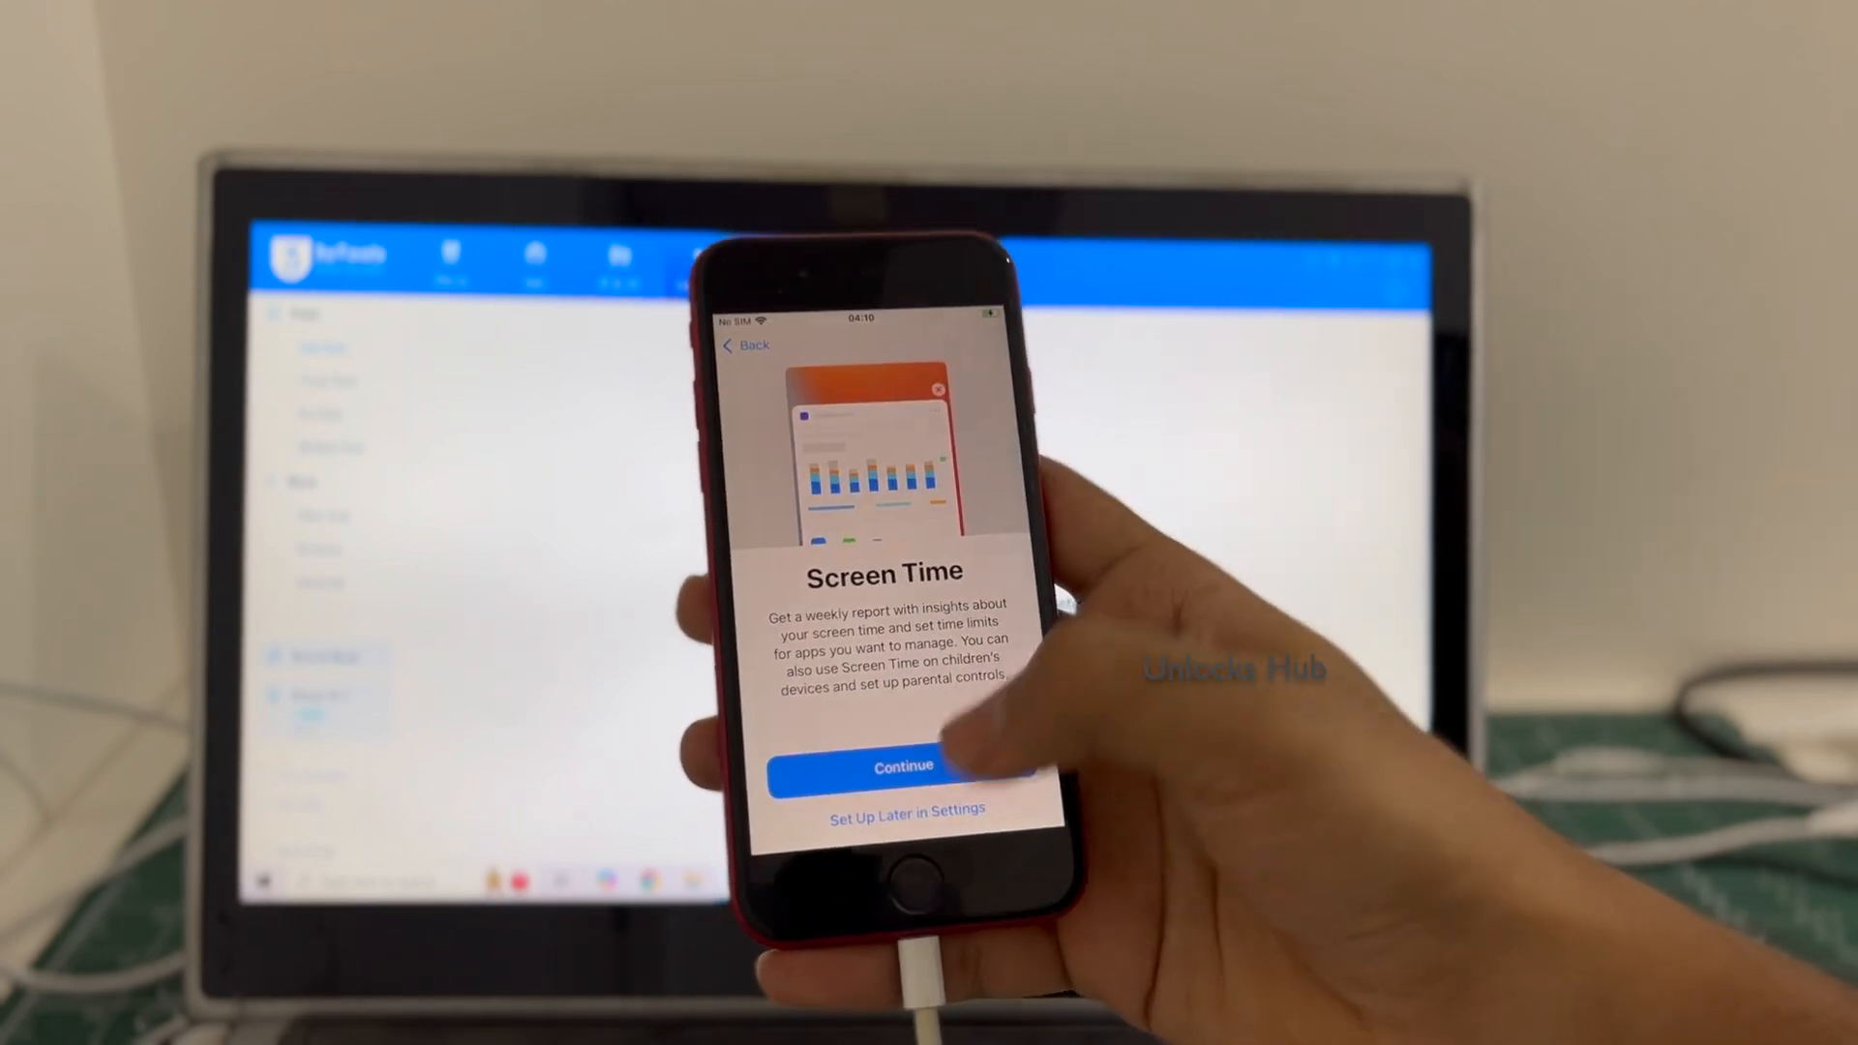
{"action": "left_click", "coordinate": [904, 767]}
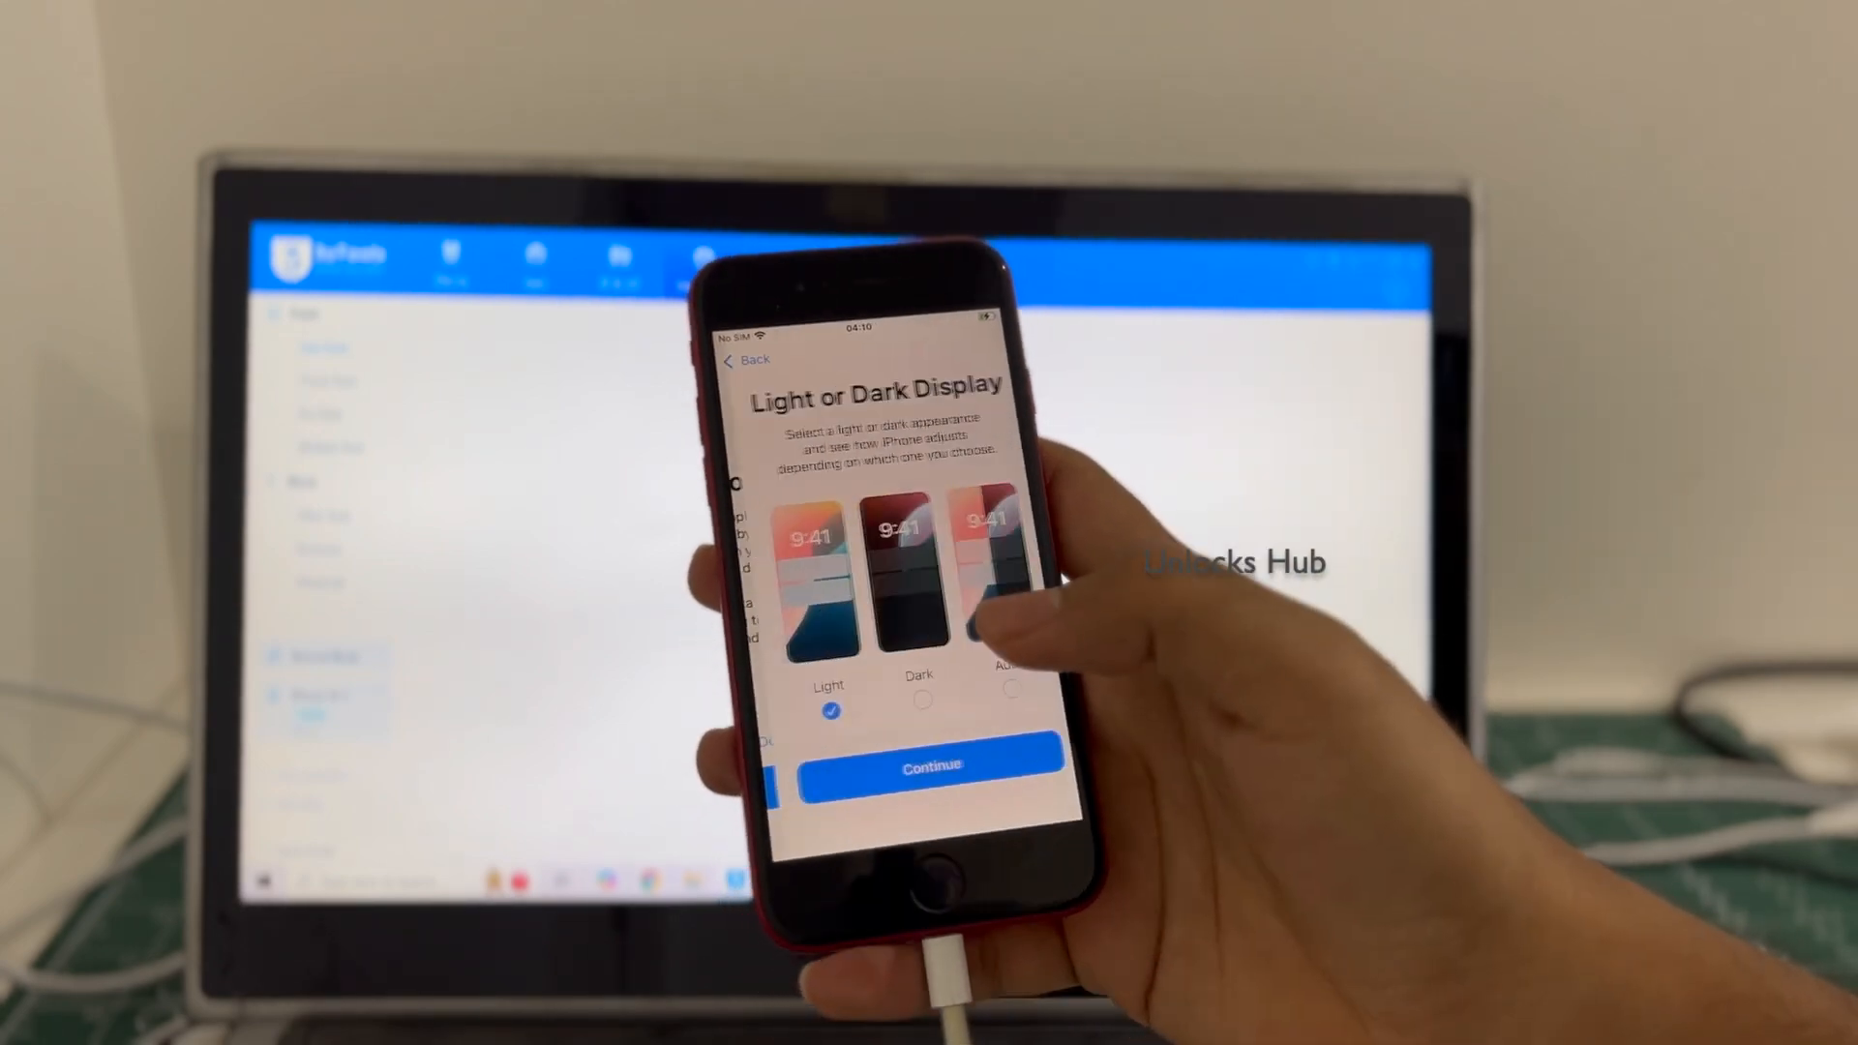
{"action": "left_click", "coordinate": [931, 767]}
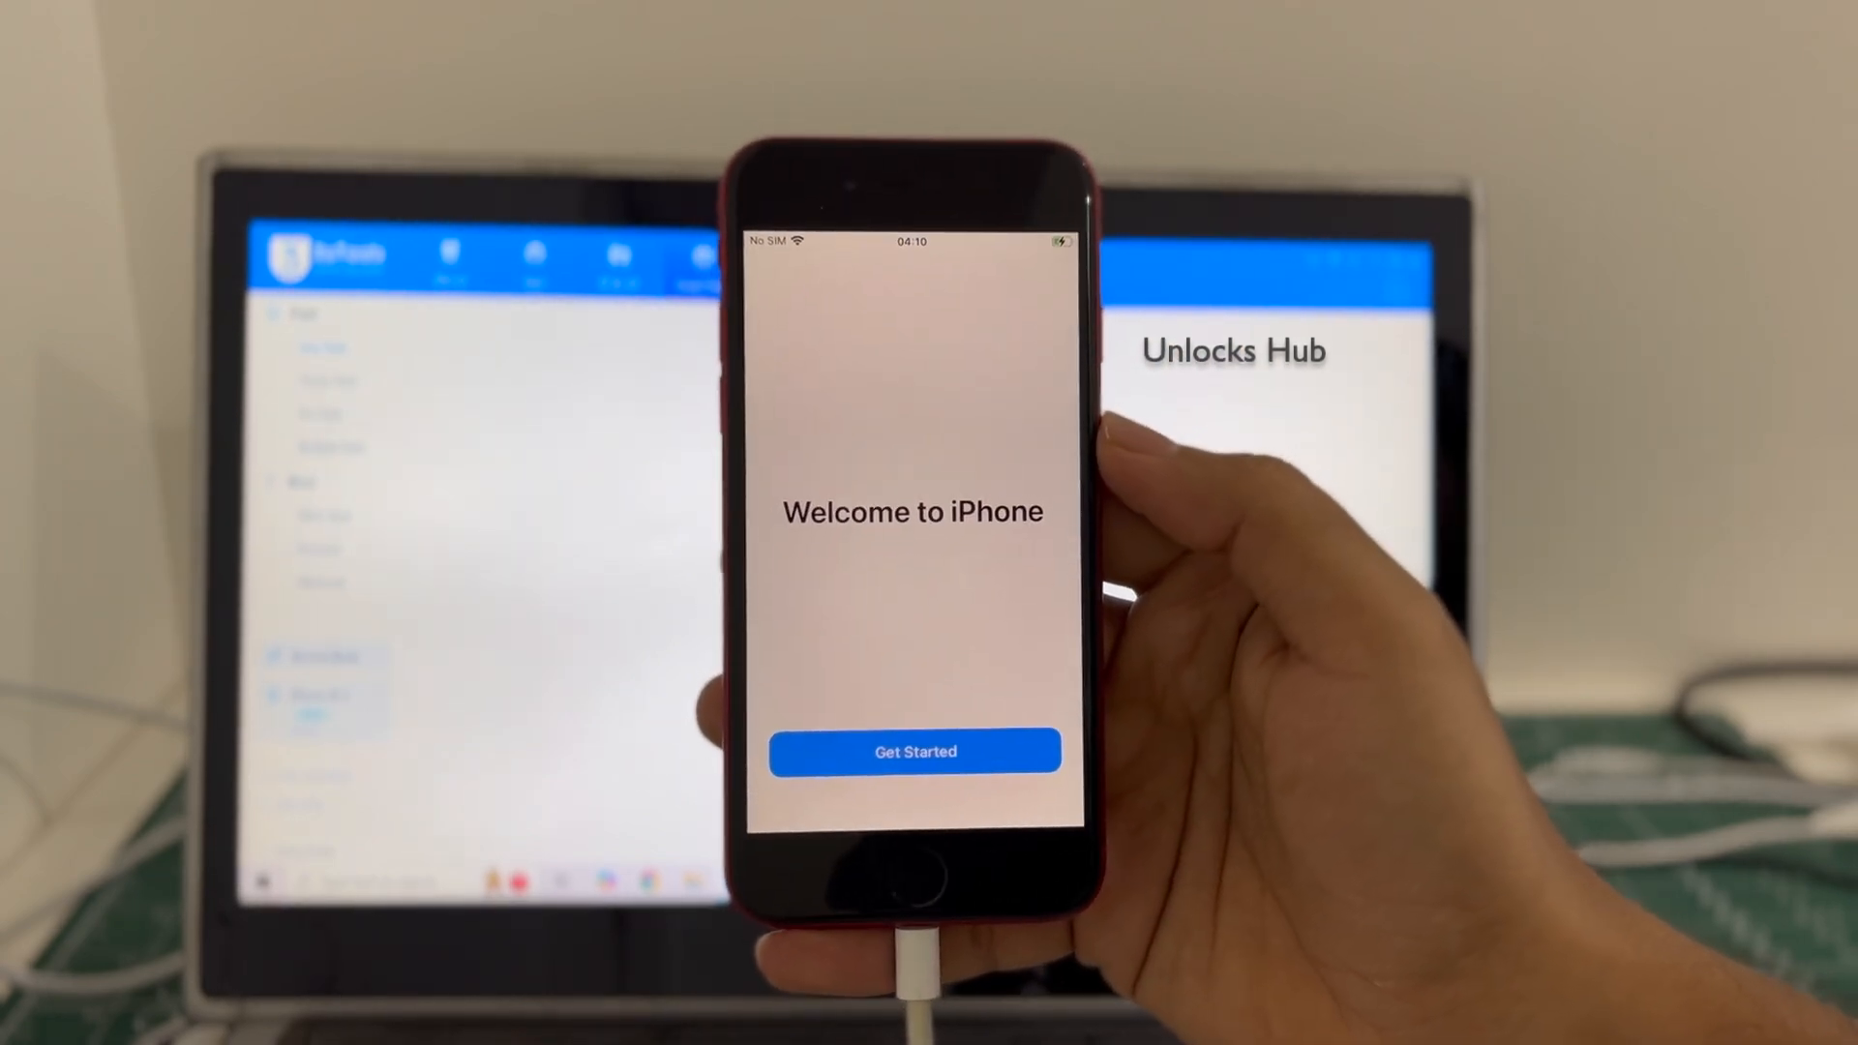
Finish setup, reach the home screen and start Apple Account sign-in from Settings
{"action": "left_click", "coordinate": [914, 751]}
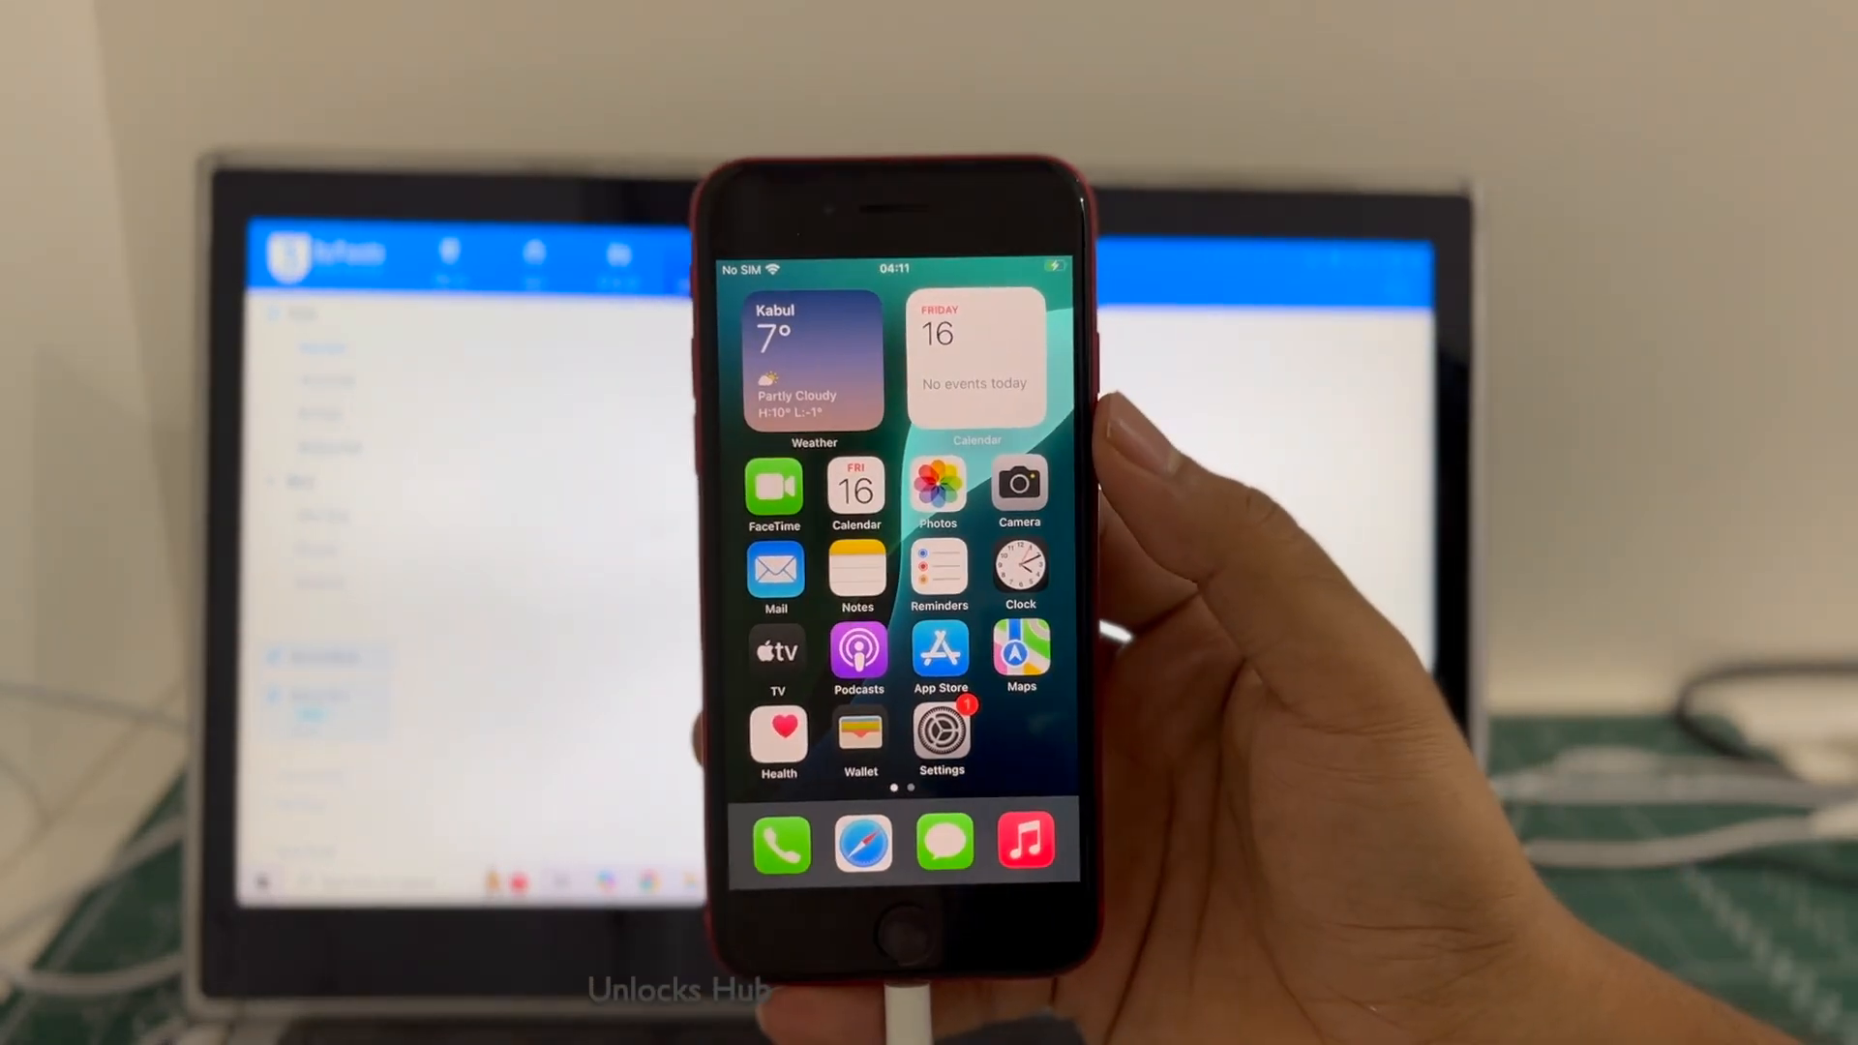
{"action": "scroll", "scroll_direction": "left", "scroll_amount": 3}
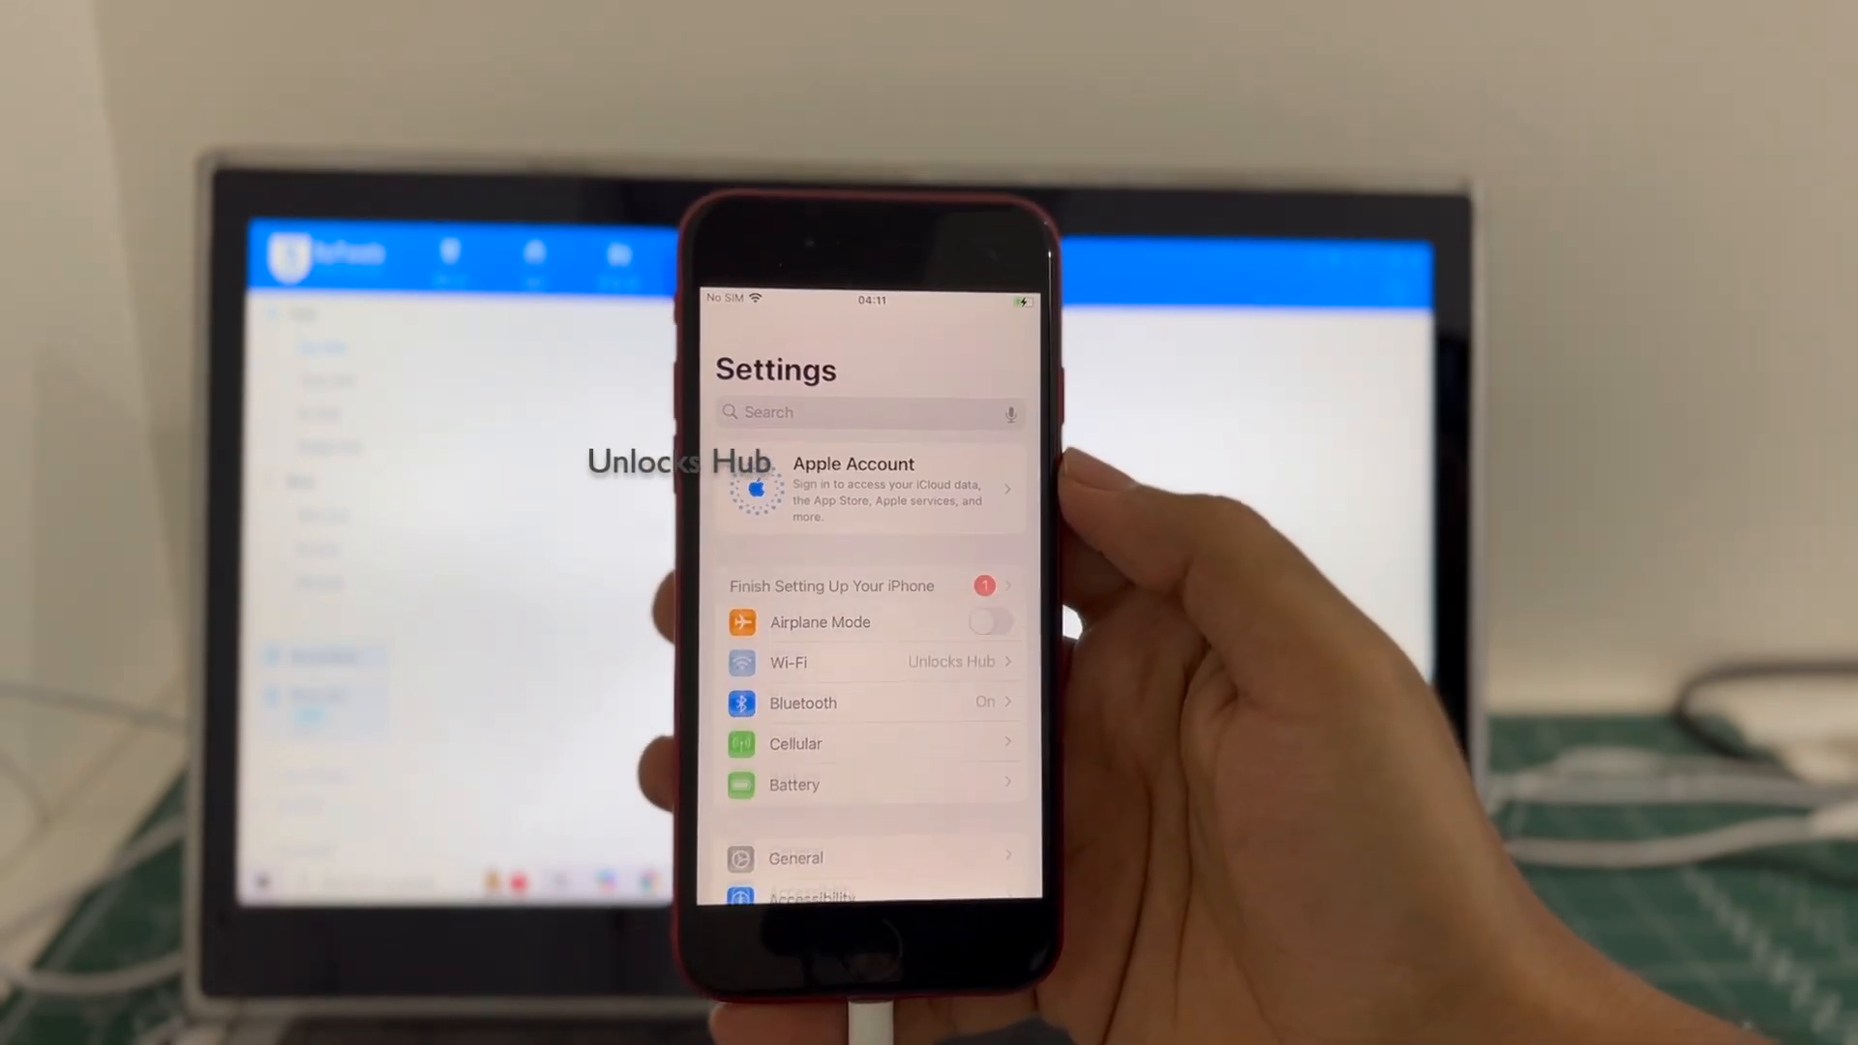
{"action": "left_click", "coordinate": [865, 488]}
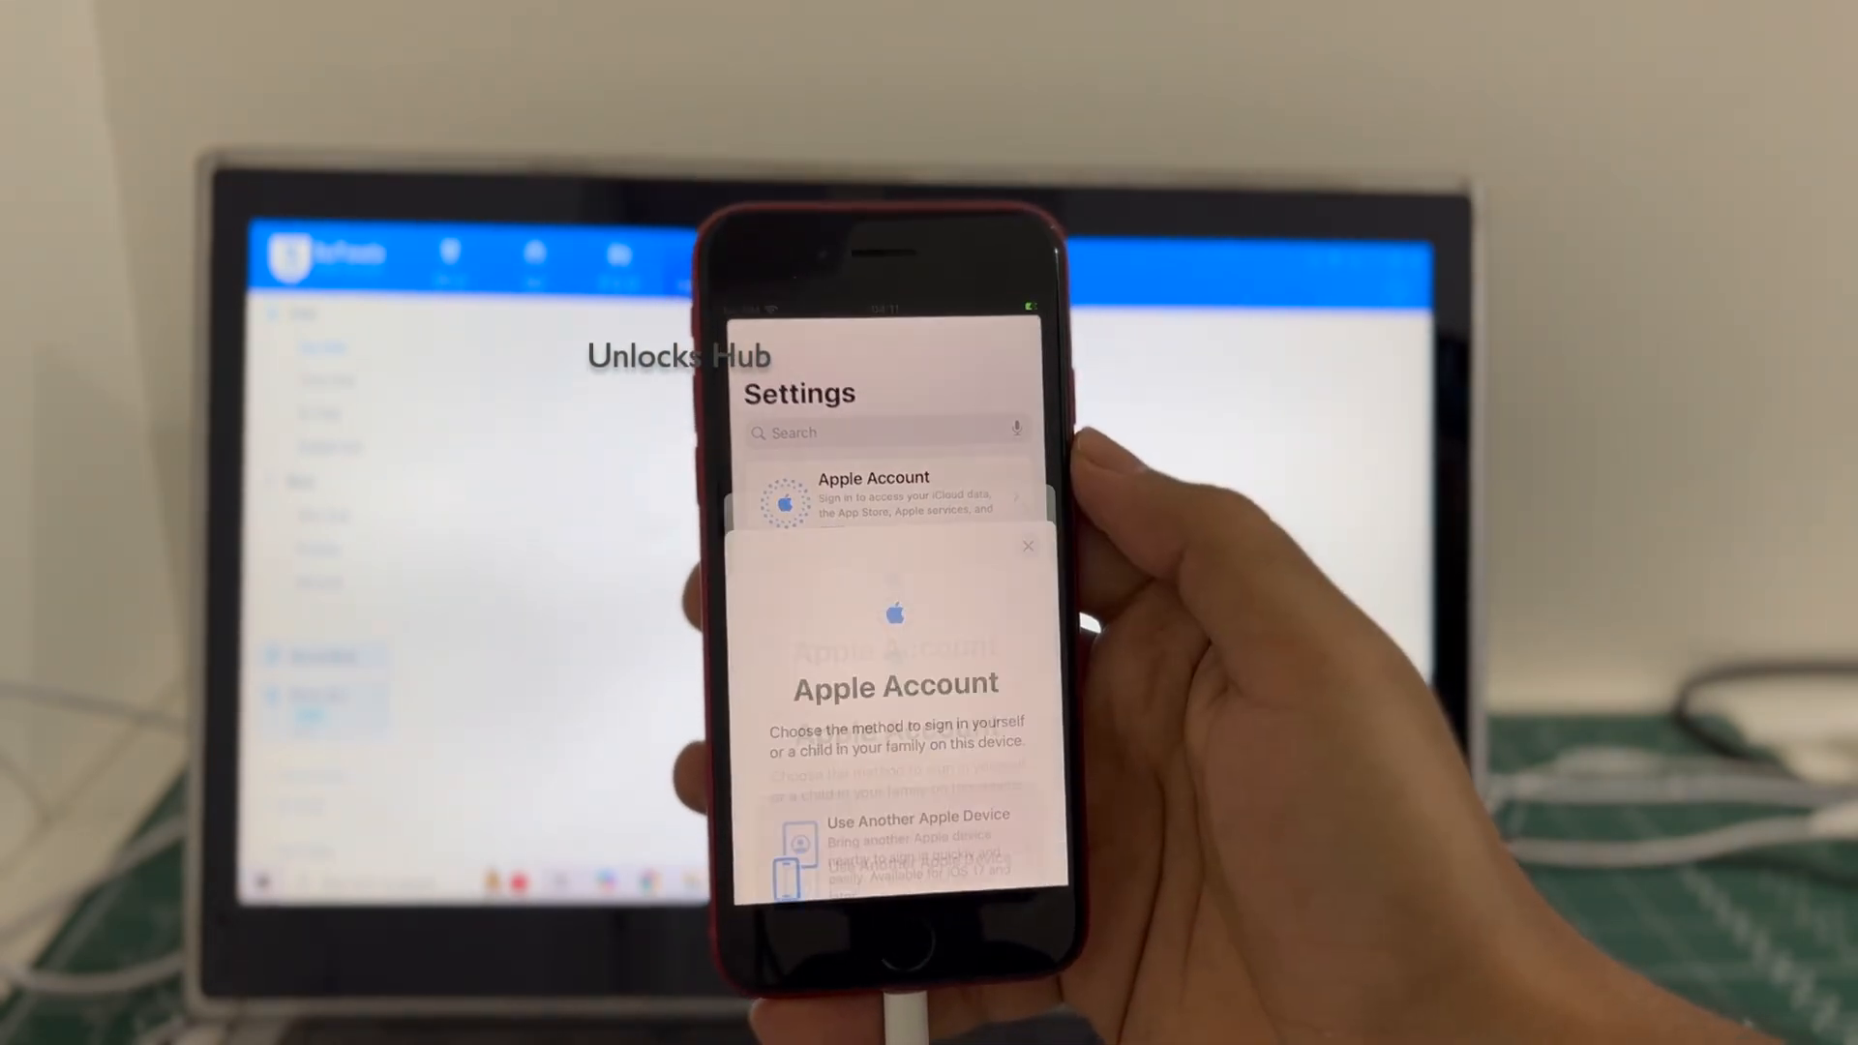